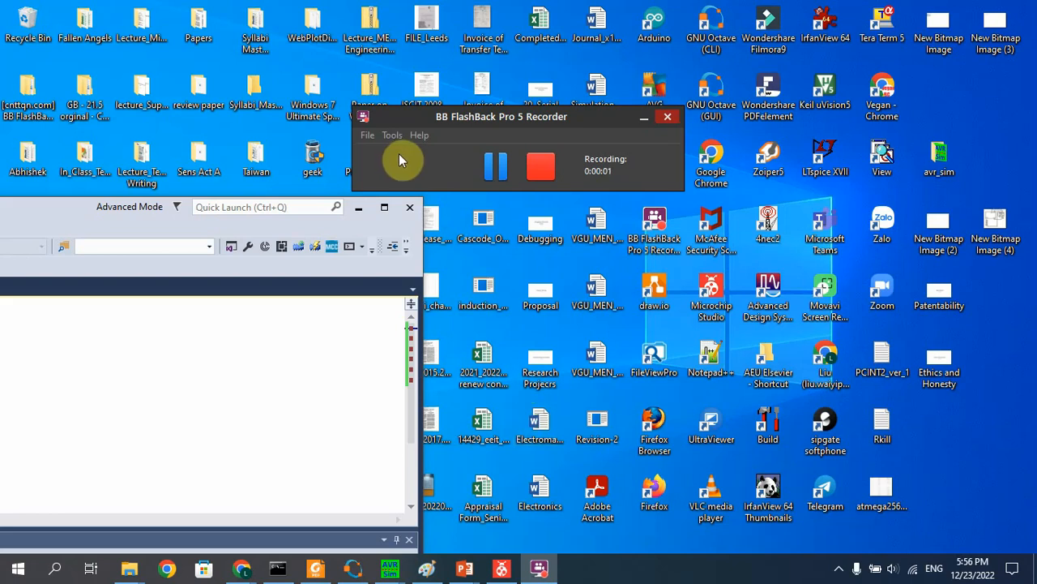
{"action": "mouse_move", "coordinate": [458, 127]}
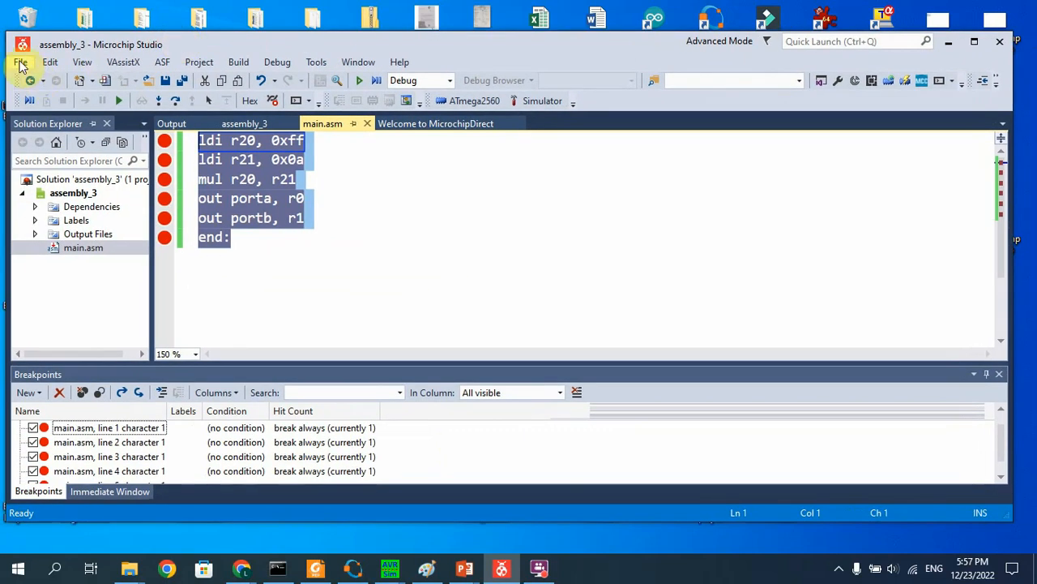
Start a new AVR Assembler Project named ece2020_1 after browsing the template categories
{"action": "left_click", "coordinate": [20, 61]}
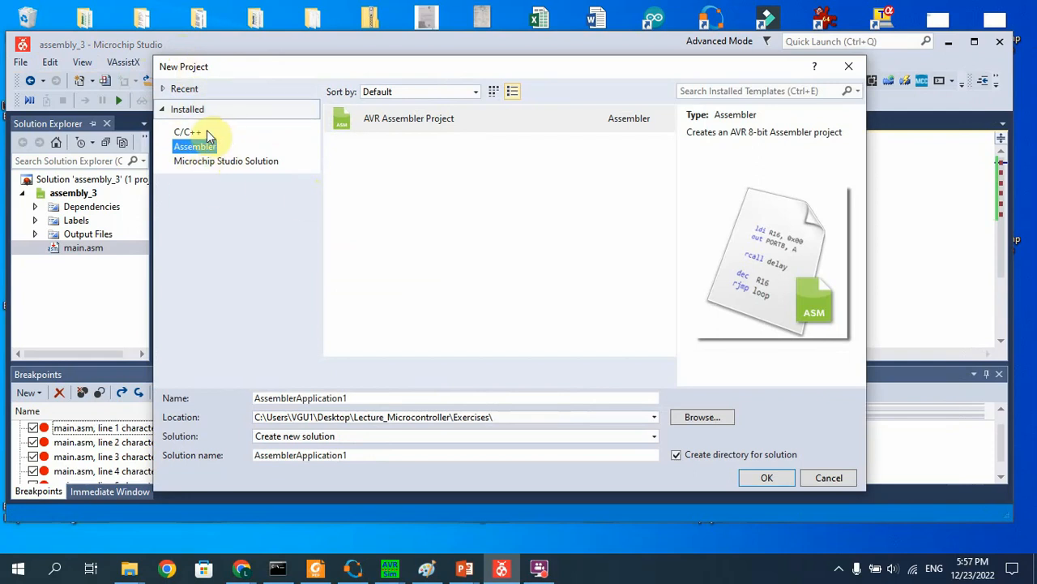
{"action": "left_click", "coordinate": [188, 132]}
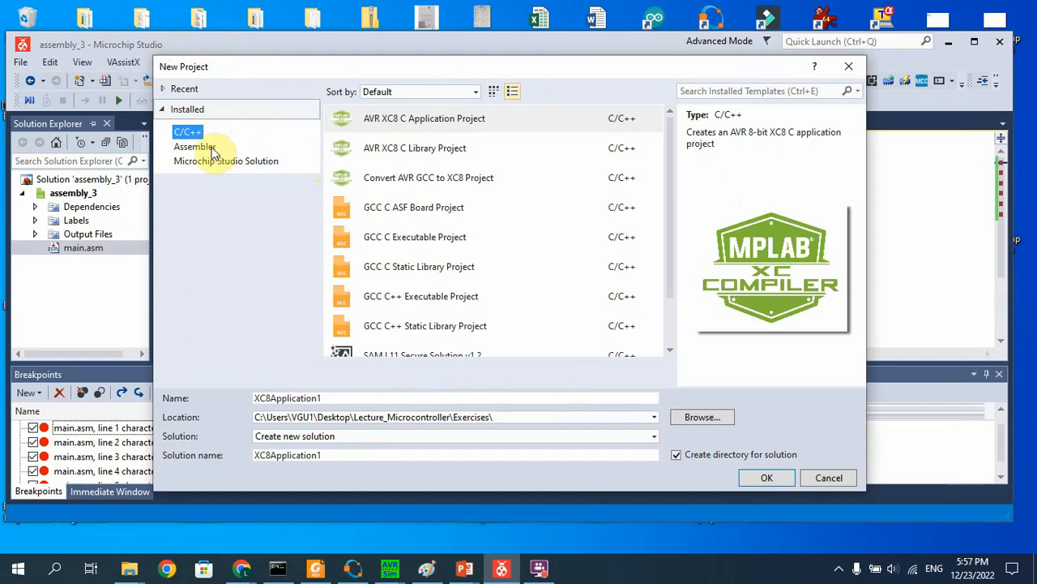
{"action": "left_click", "coordinate": [193, 147]}
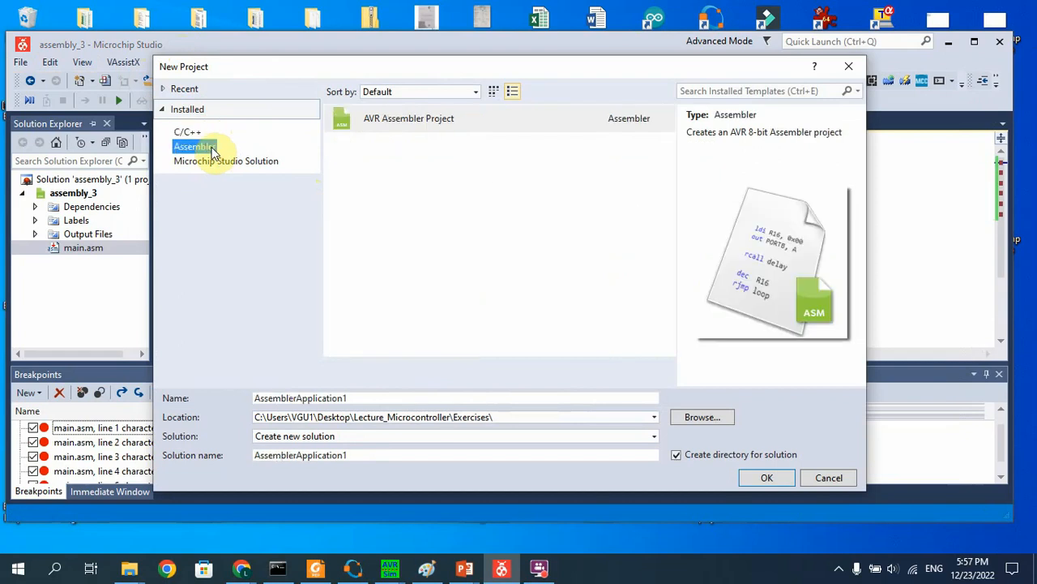
{"action": "mouse_move", "coordinate": [223, 171]}
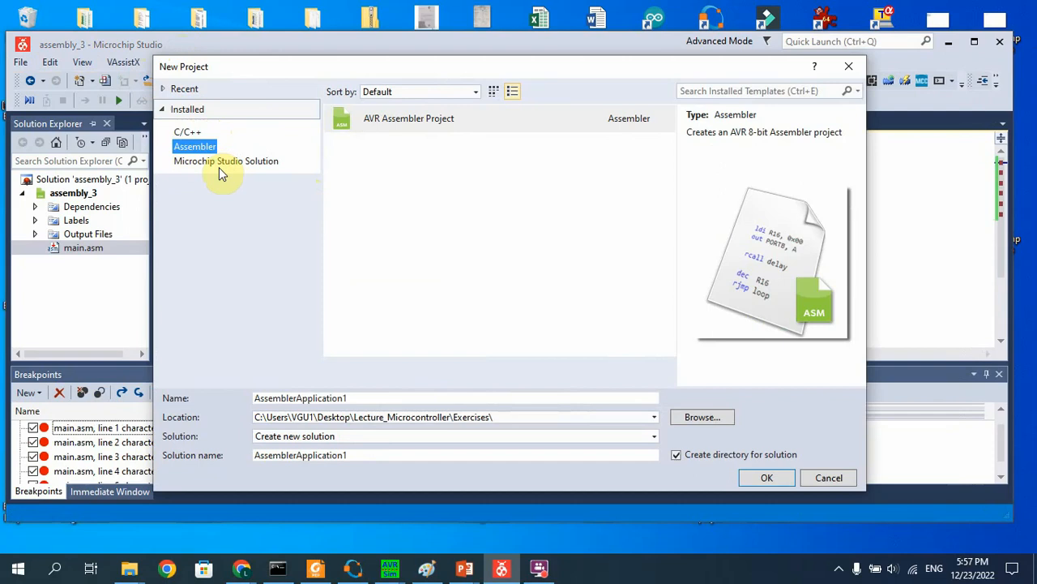
{"action": "left_click", "coordinate": [226, 160]}
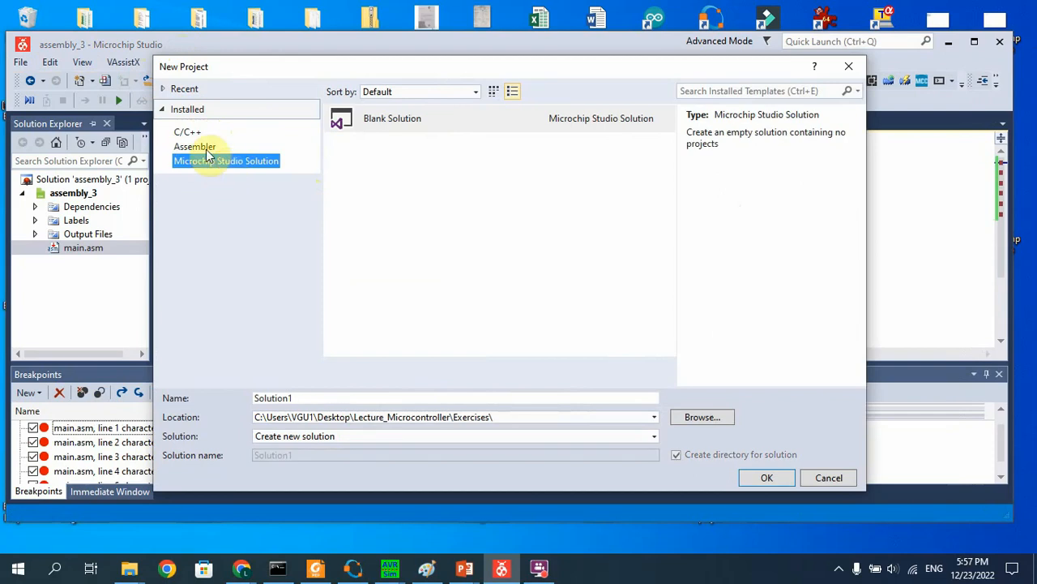
{"action": "left_click", "coordinate": [194, 146]}
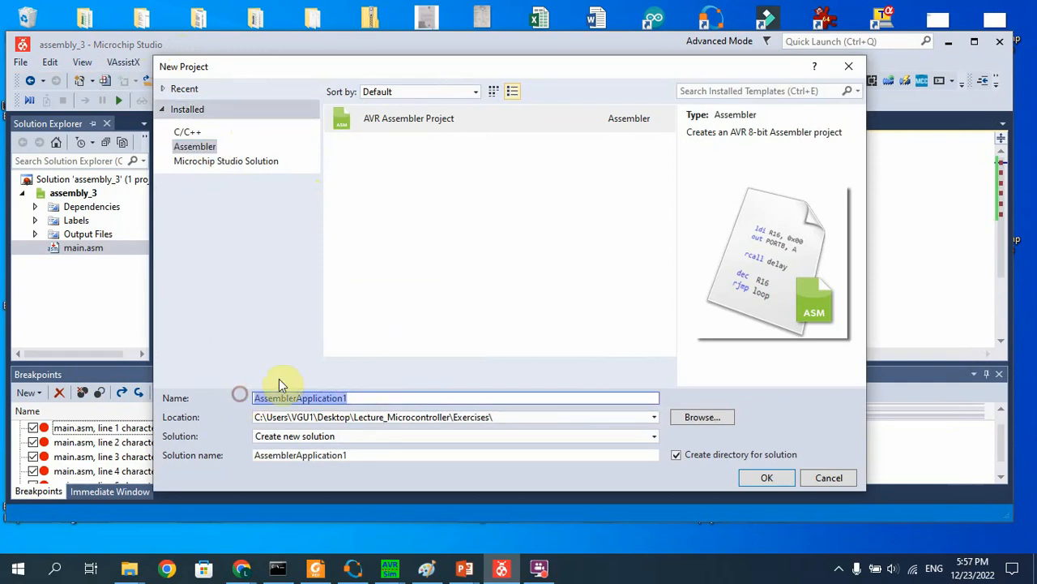
{"action": "mouse_move", "coordinate": [288, 382]}
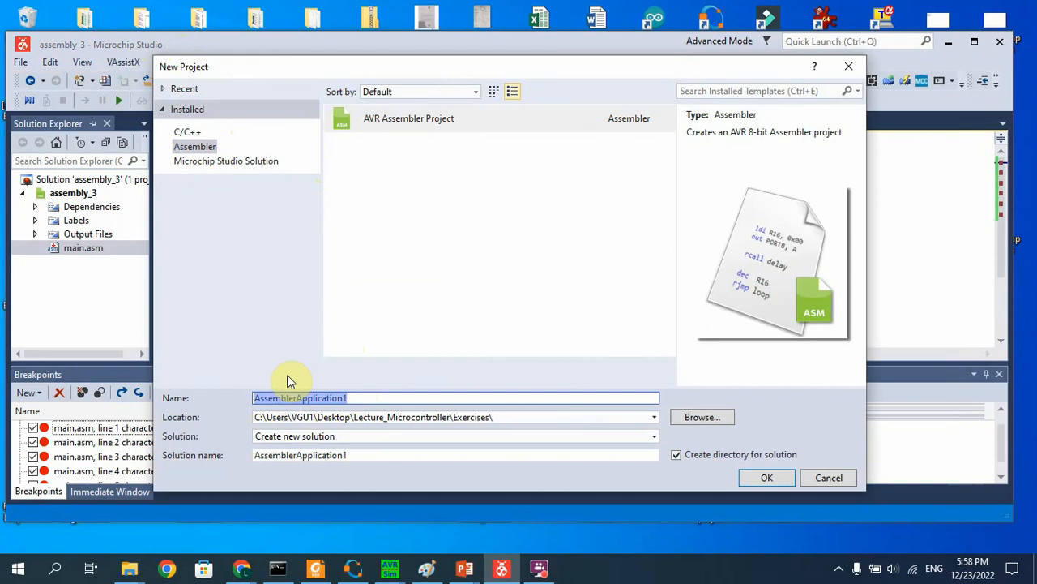
{"action": "mouse_move", "coordinate": [422, 530]}
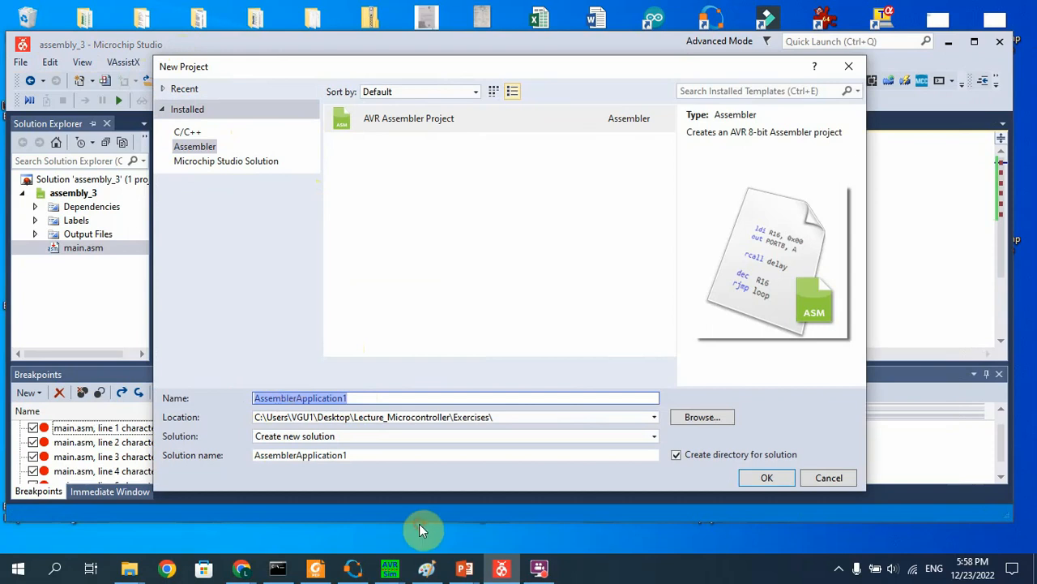
{"action": "type", "text": "ece2020_1"}
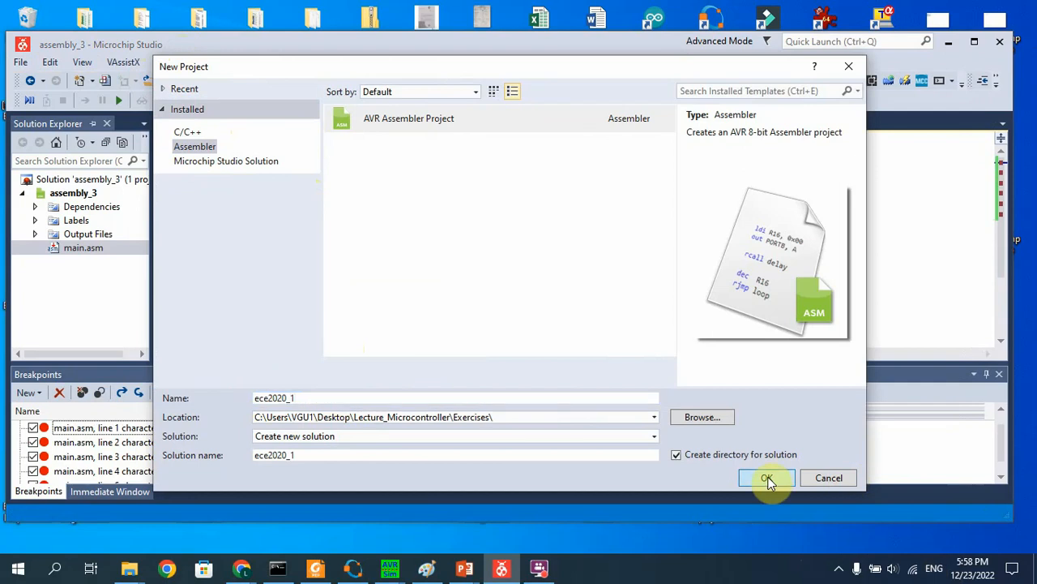
Confirm the project and pick ATmega2560 by searching '2560' in Device Selection
{"action": "left_click", "coordinate": [766, 478]}
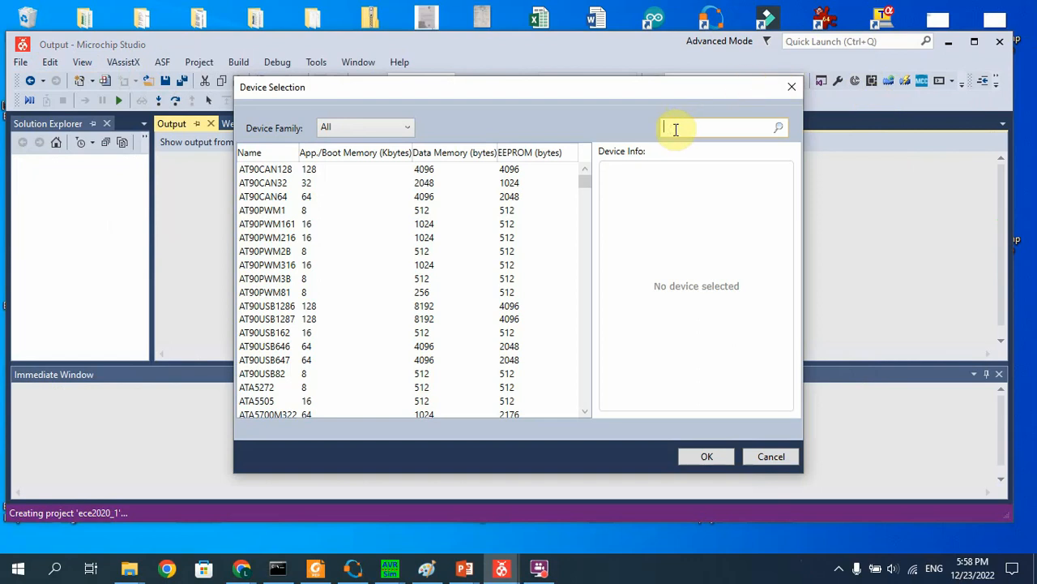
{"action": "type", "text": "2560"}
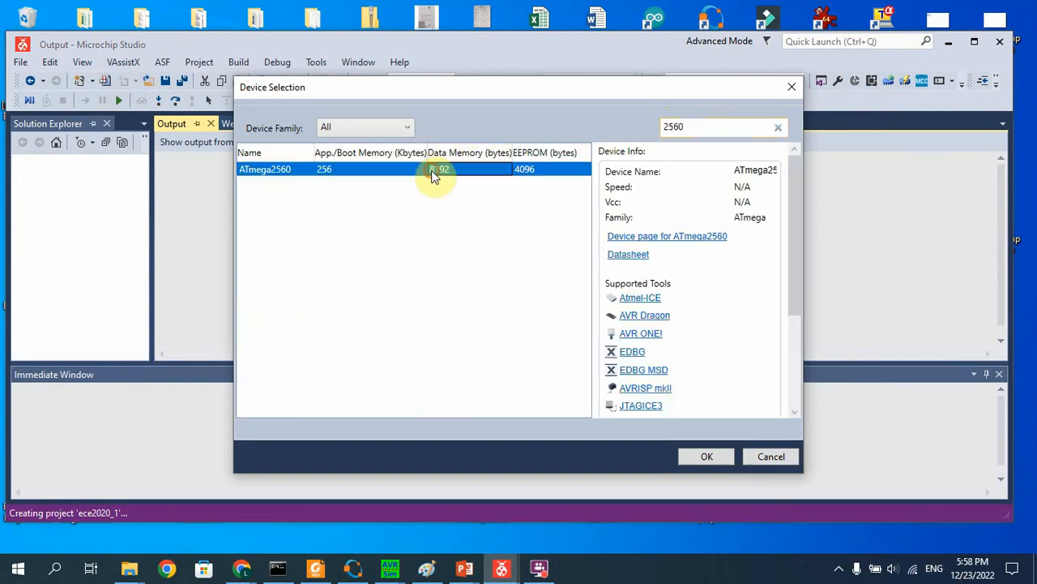
{"action": "left_click", "coordinate": [705, 455]}
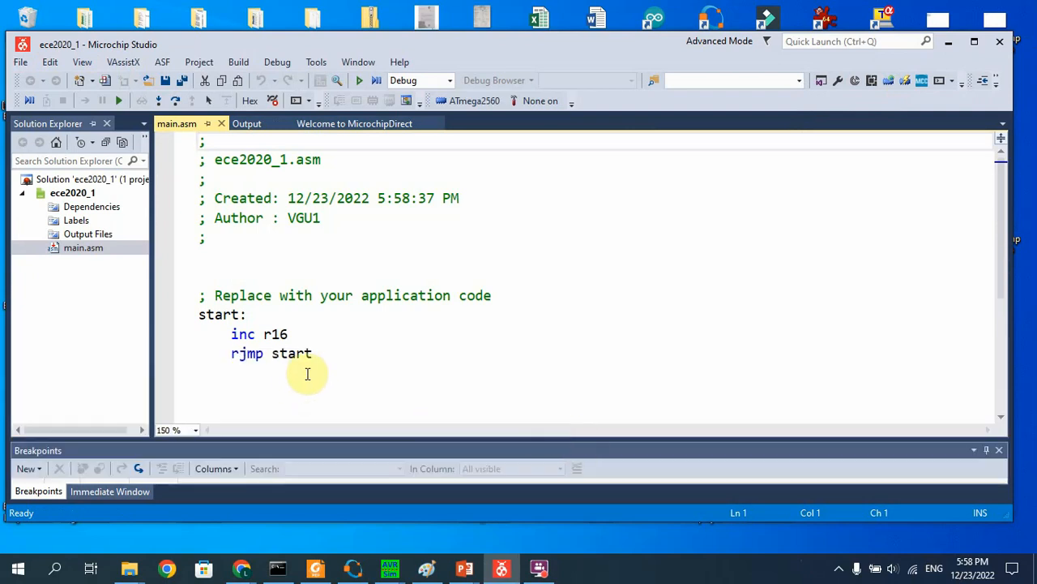
Clear the template code in main.asm and enter 'mul r20, r21'
{"action": "key", "text": "ctrl+a"}
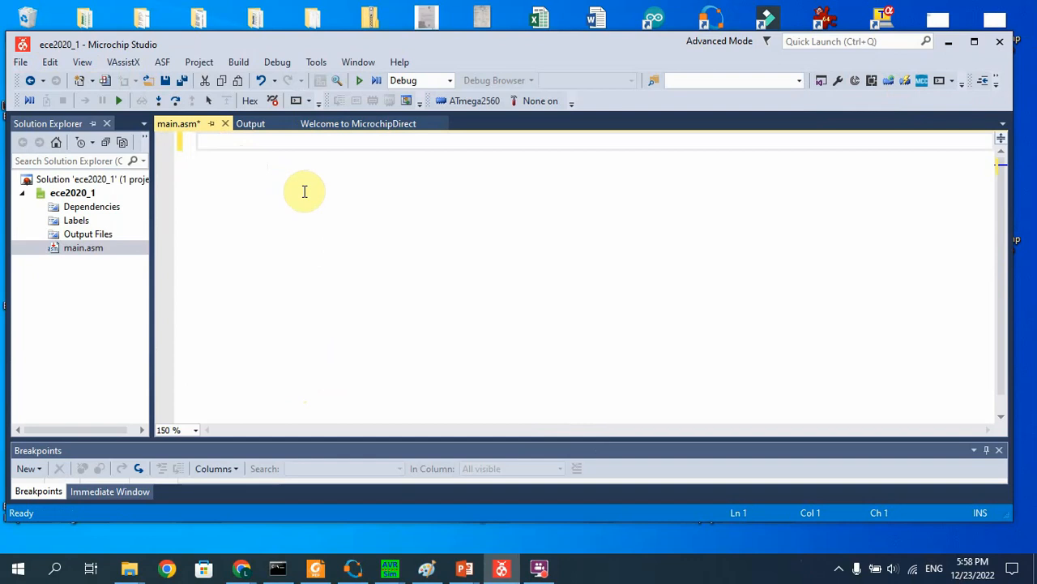
{"action": "type", "text": "mu"}
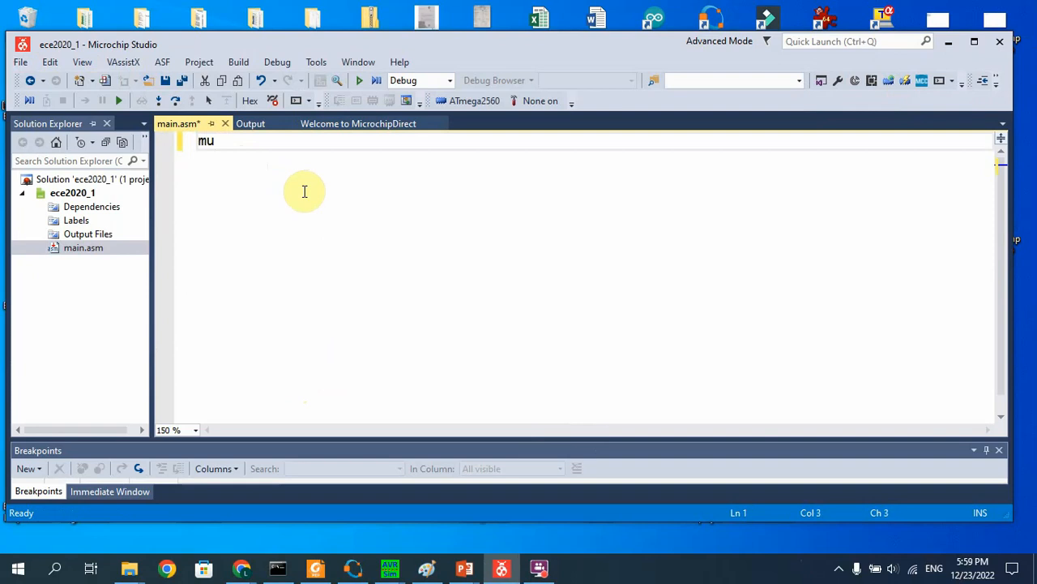
{"action": "type", "text": "1"}
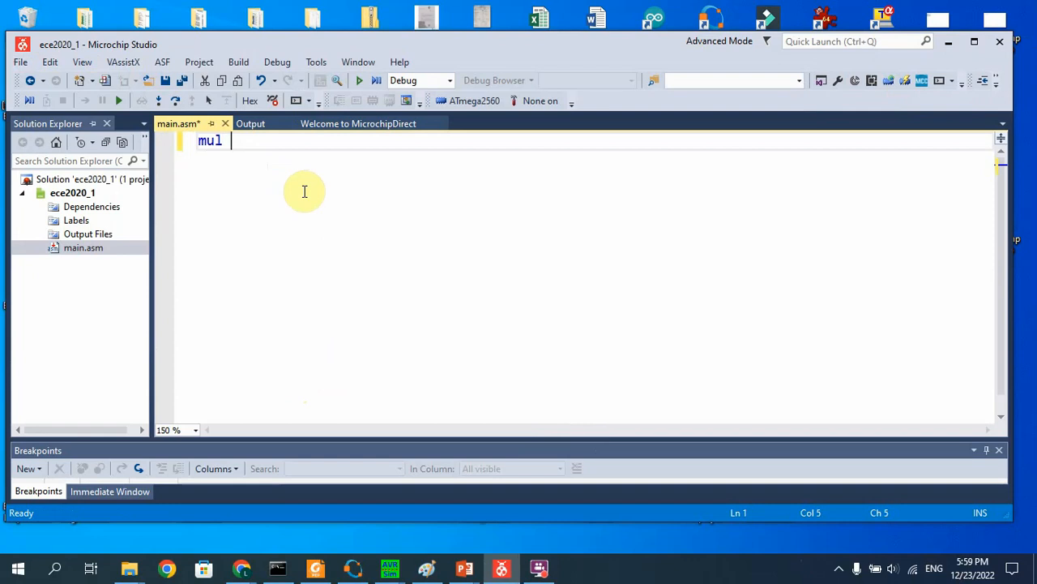
{"action": "type", "text": "r"}
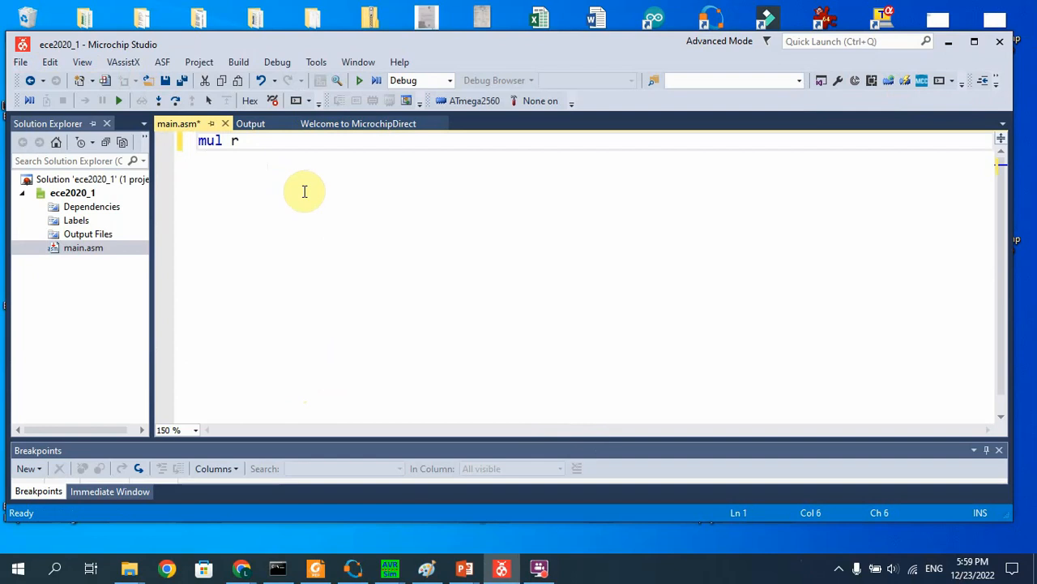
{"action": "type", "text": "20,"}
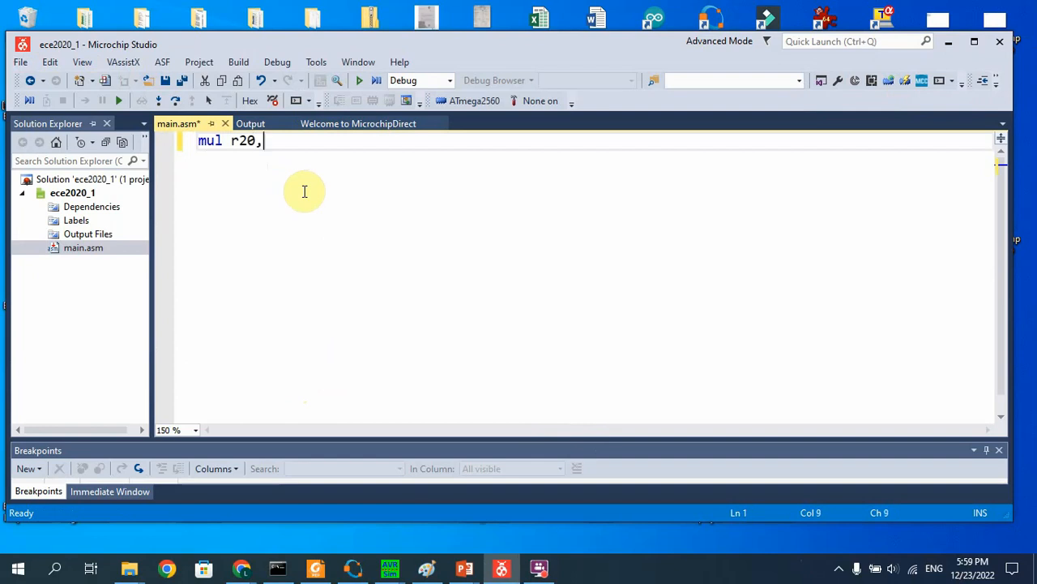
{"action": "type", "text": "r2"}
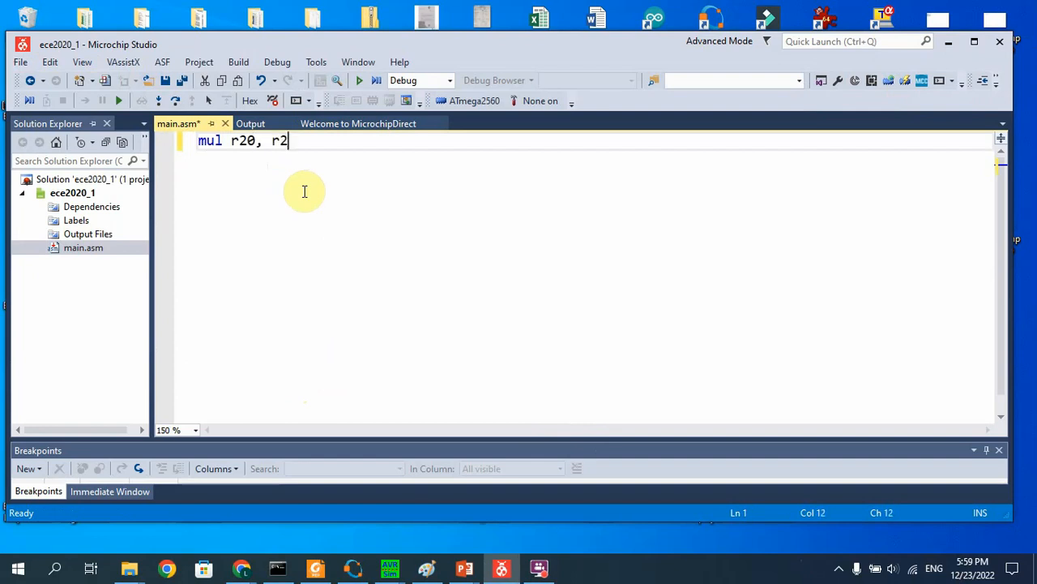
{"action": "type", "text": "1"}
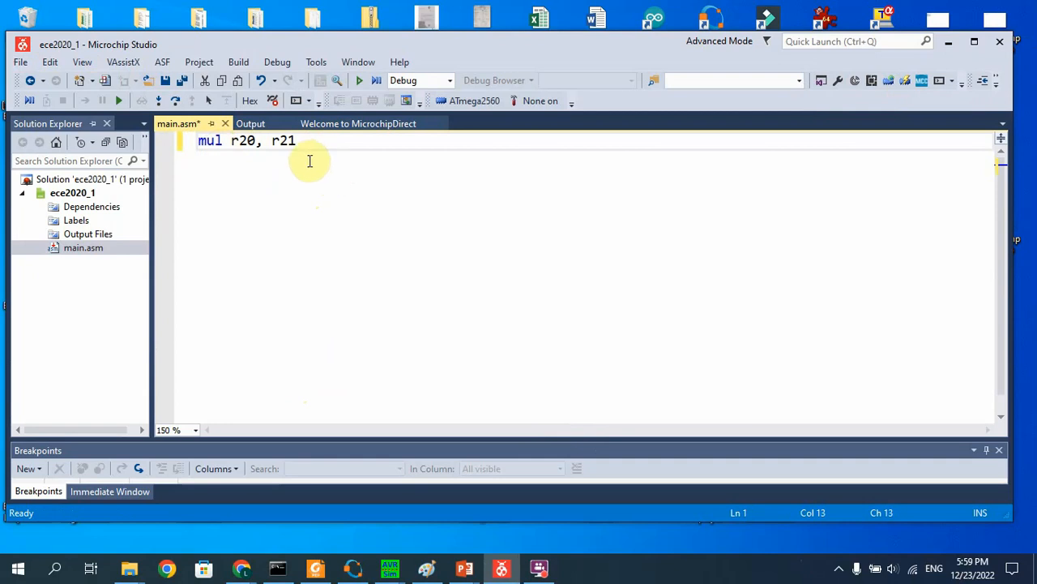
{"action": "mouse_move", "coordinate": [306, 158]}
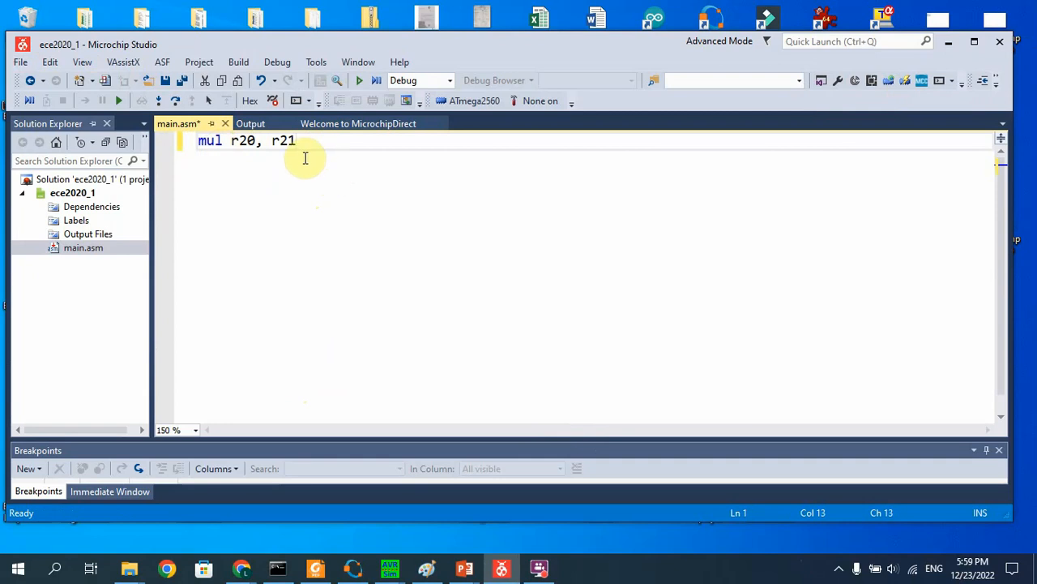
Add 'out porta, r0' and 'out portb, r1' below the mul line
{"action": "key", "text": "enter"}
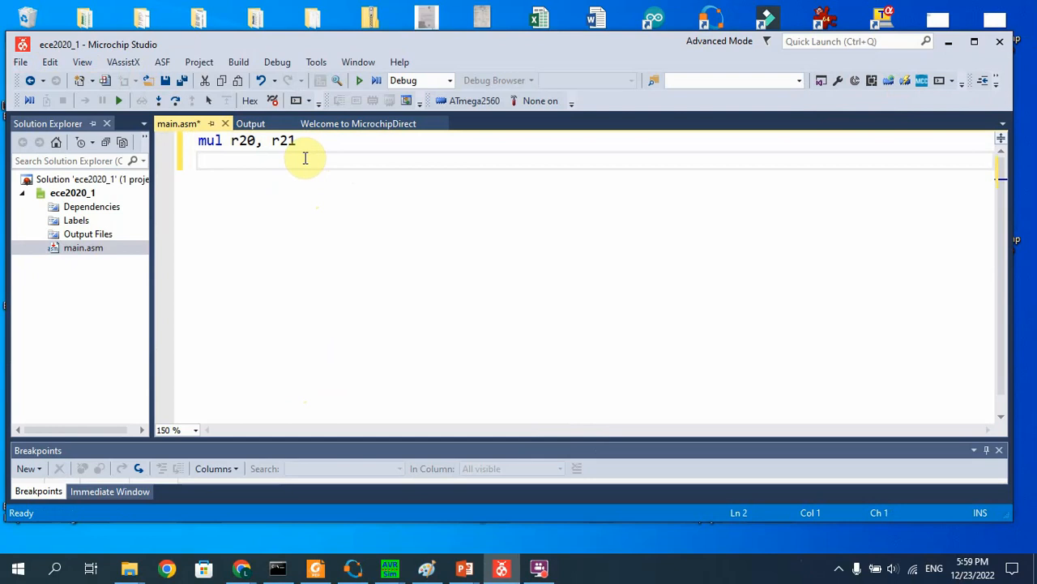
{"action": "type", "text": "r0"}
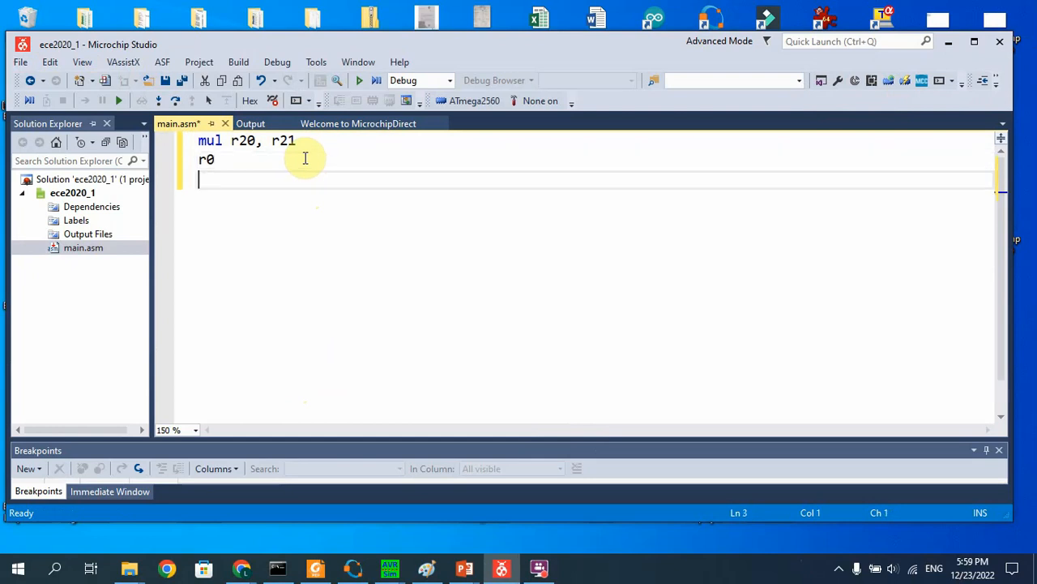
{"action": "type", "text": "r1"}
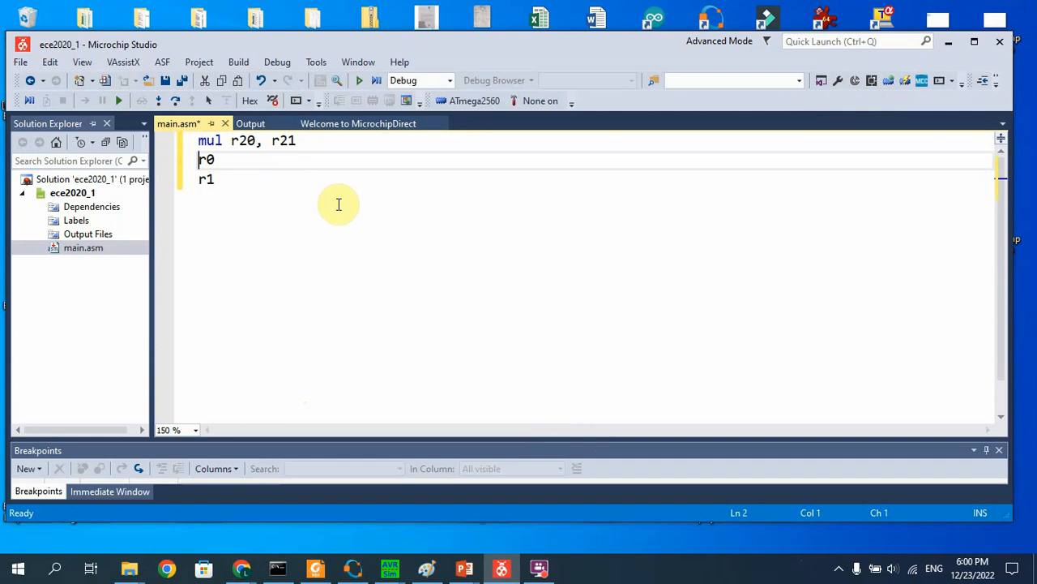
{"action": "type", "text": "out porta,"}
{"action": "left_click", "coordinate": [259, 179]}
{"action": "type", "text": "out portb, "}
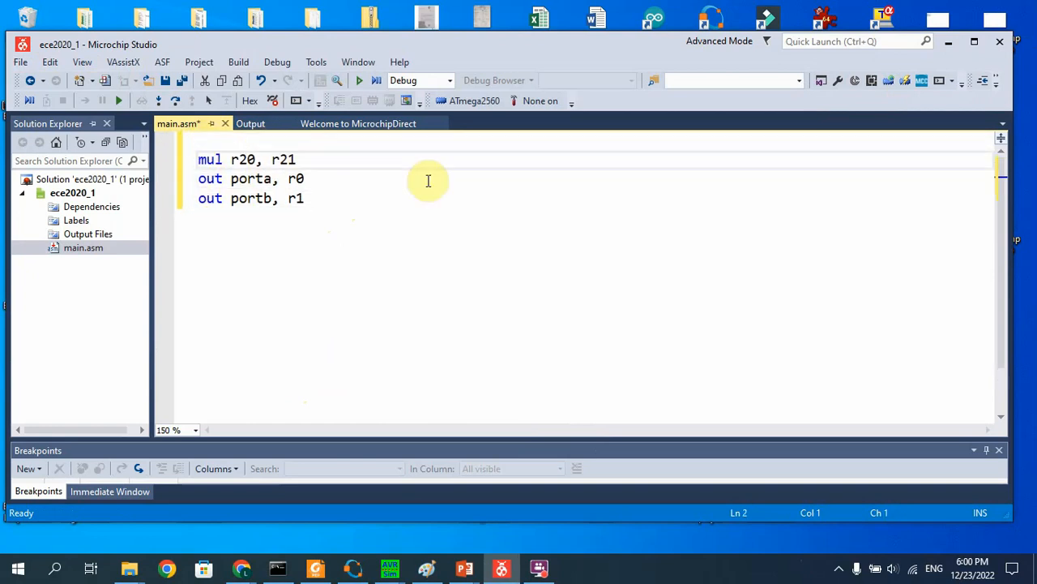
{"action": "mouse_move", "coordinate": [219, 143]}
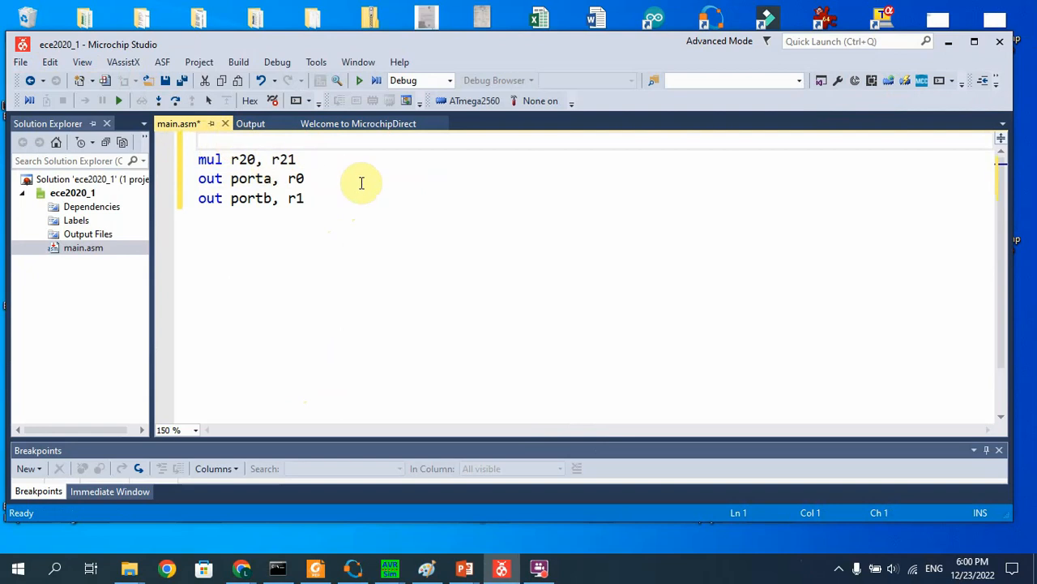
On the empty line above mul, type 'ldi r20, 0xff'
{"action": "left_click", "coordinate": [199, 140]}
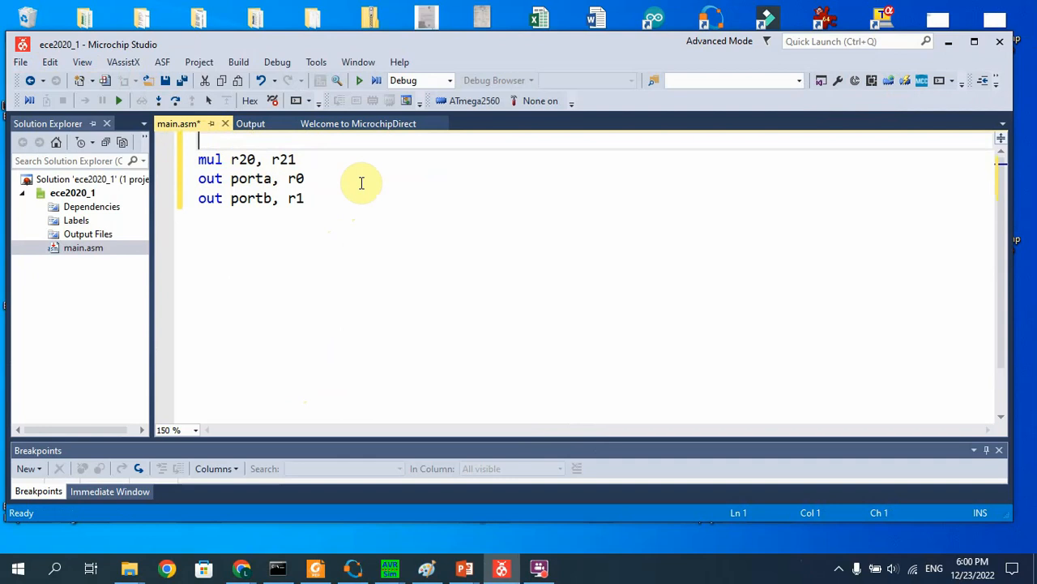
{"action": "type", "text": "ldi"}
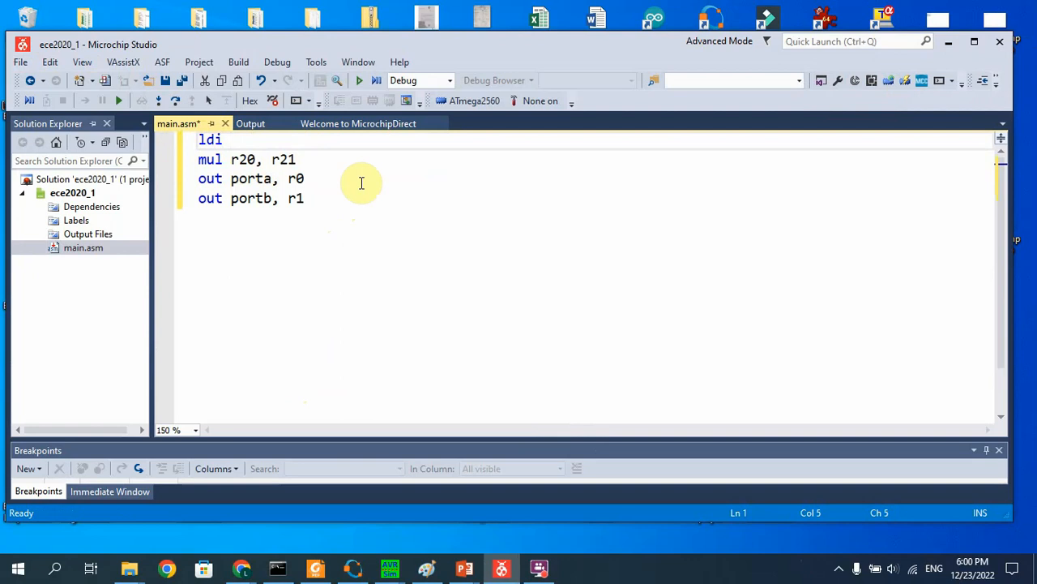
{"action": "type", "text": "r"}
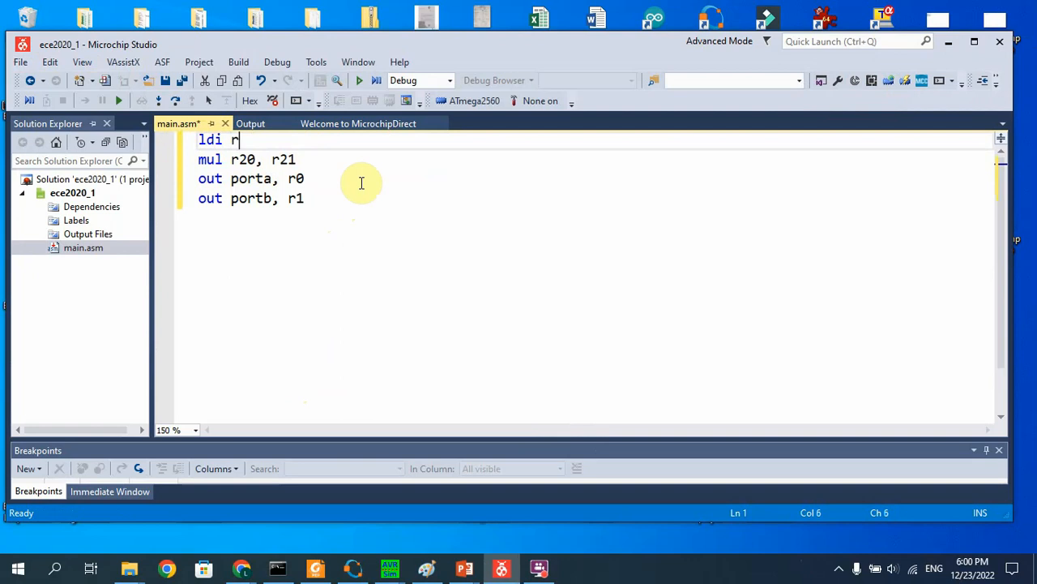
{"action": "type", "text": "2"}
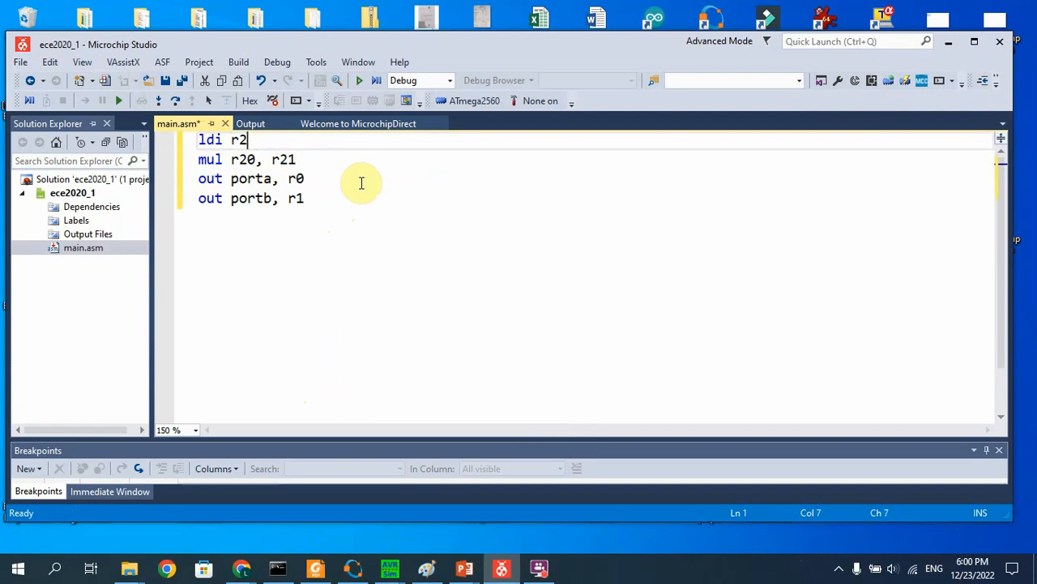
{"action": "type", "text": "0"}
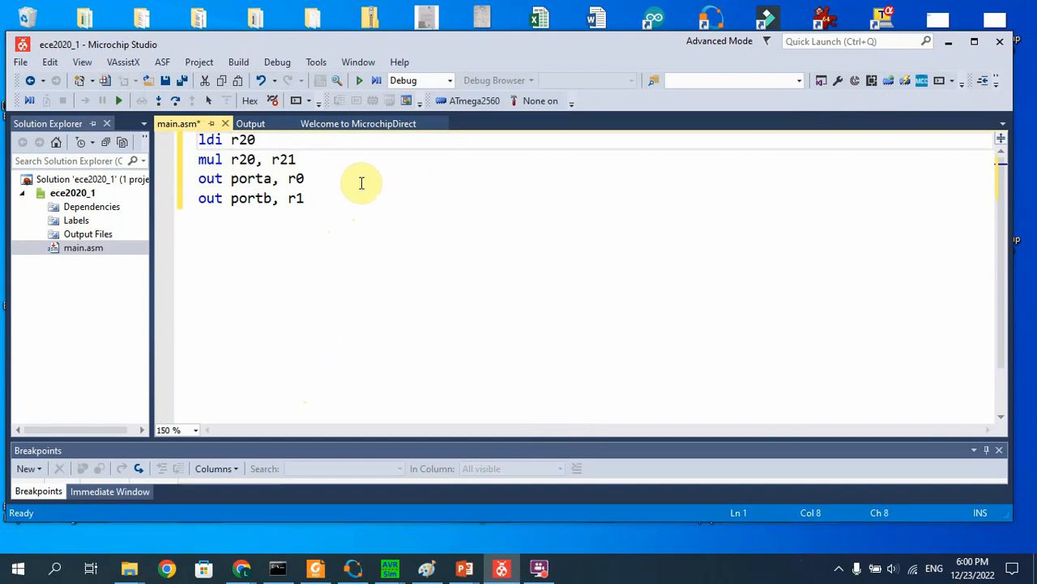
{"action": "type", "text": ", 0x"}
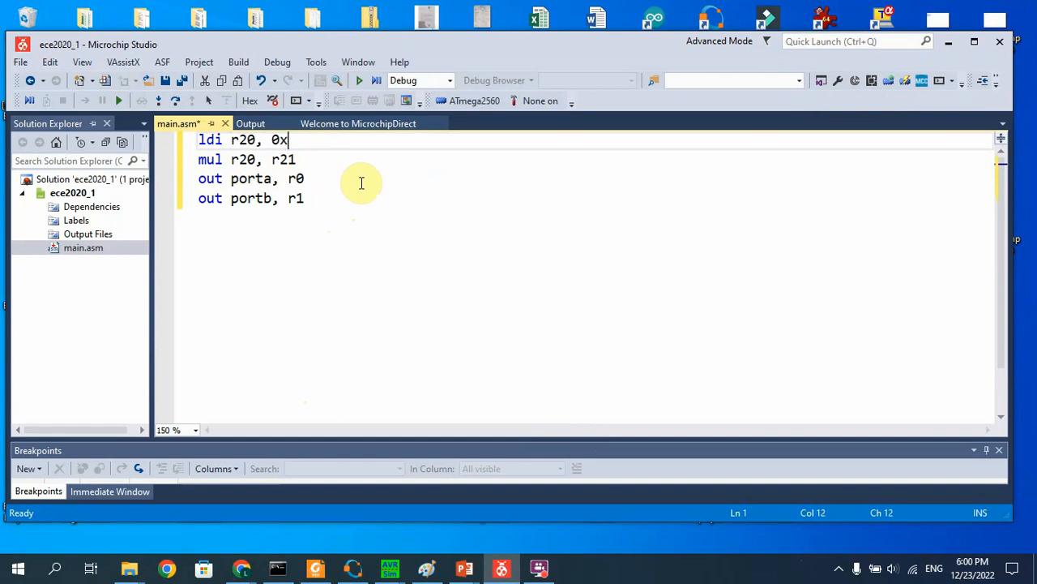
{"action": "type", "text": "ff"}
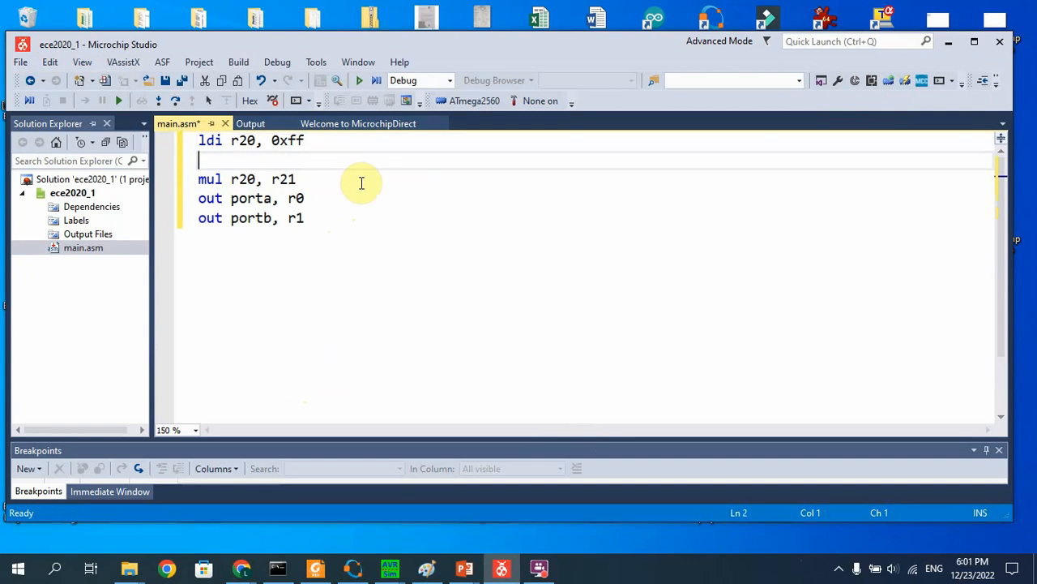
Type 'ldi r21, 0x0a' as the next load instruction
{"action": "type", "text": "ldi r"}
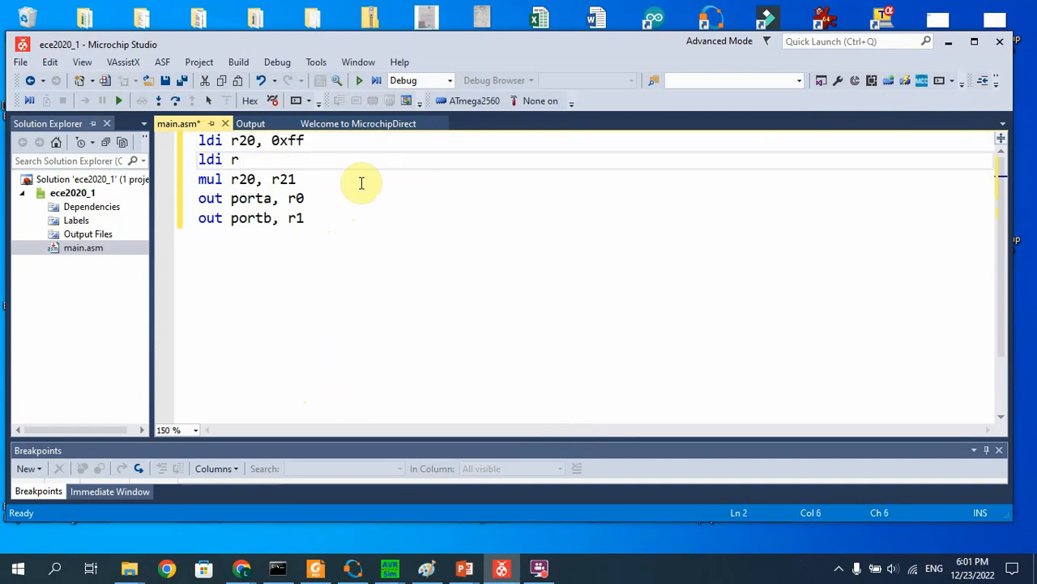
{"action": "type", "text": "21,"}
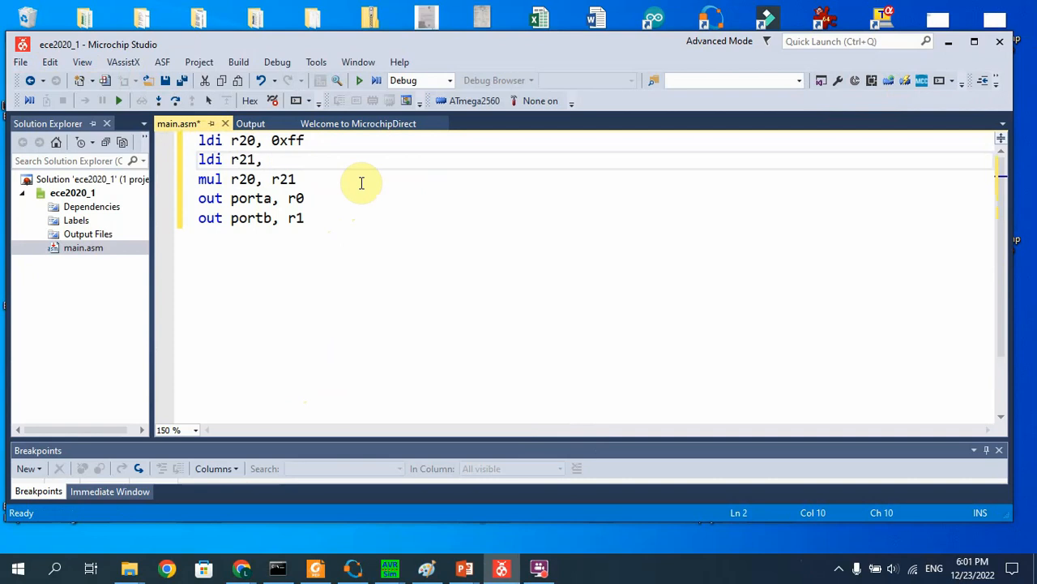
{"action": "type", "text": "0x"}
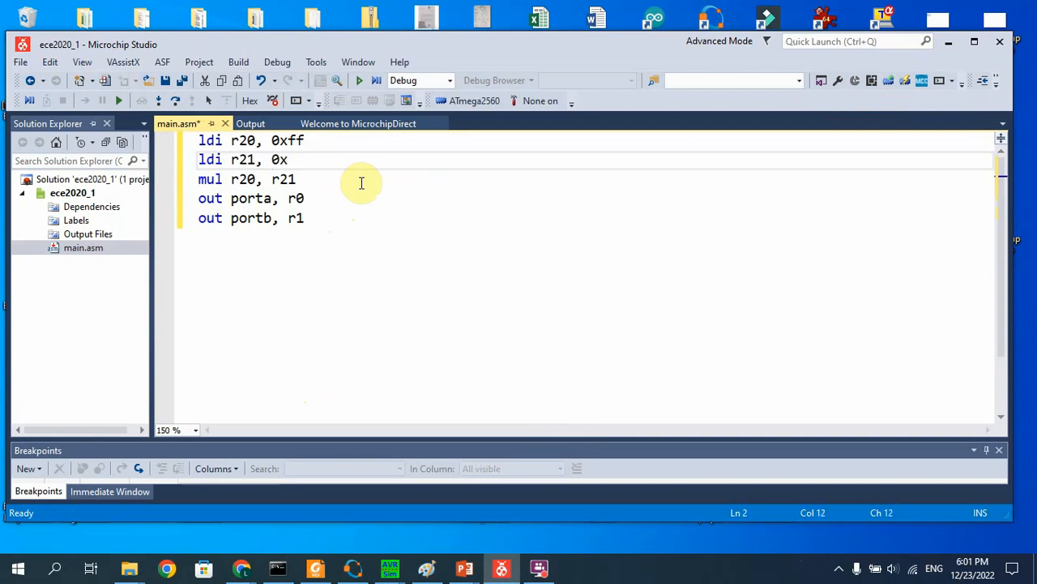
{"action": "type", "text": "0"}
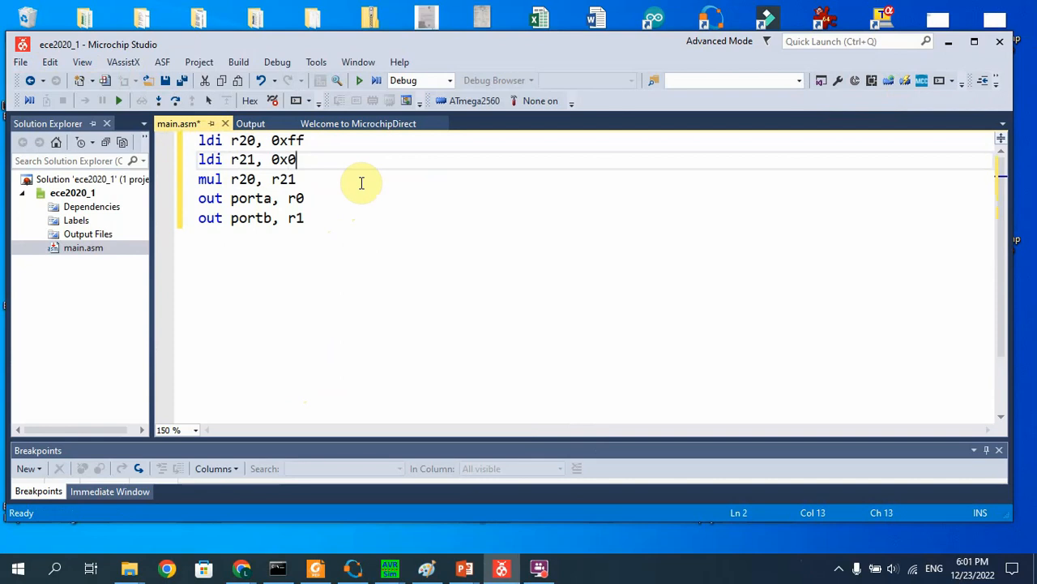
{"action": "type", "text": "a"}
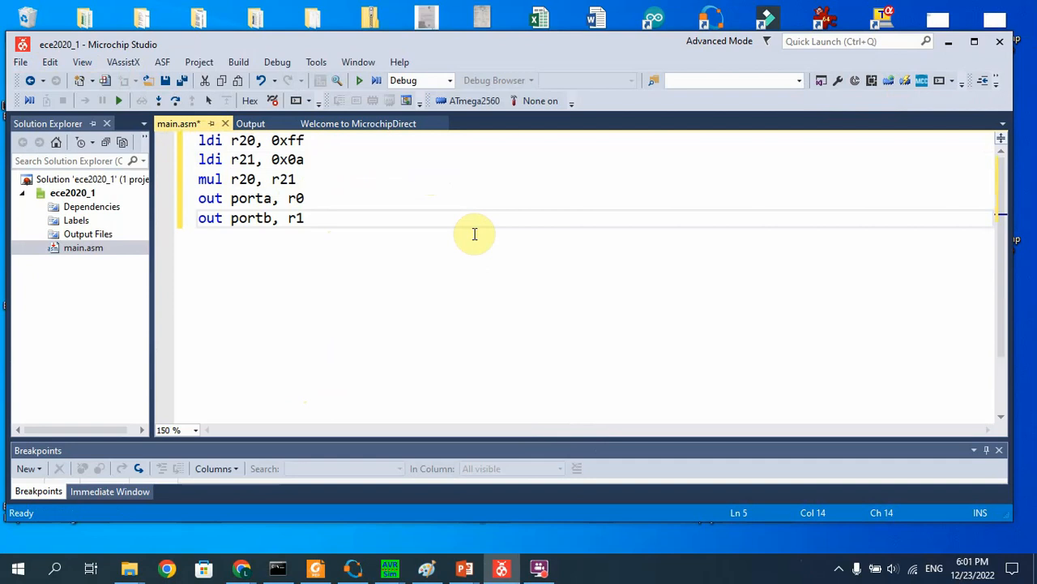
Type an 'end:' label on a new line after 'out portb, r1'
{"action": "key", "text": "enter"}
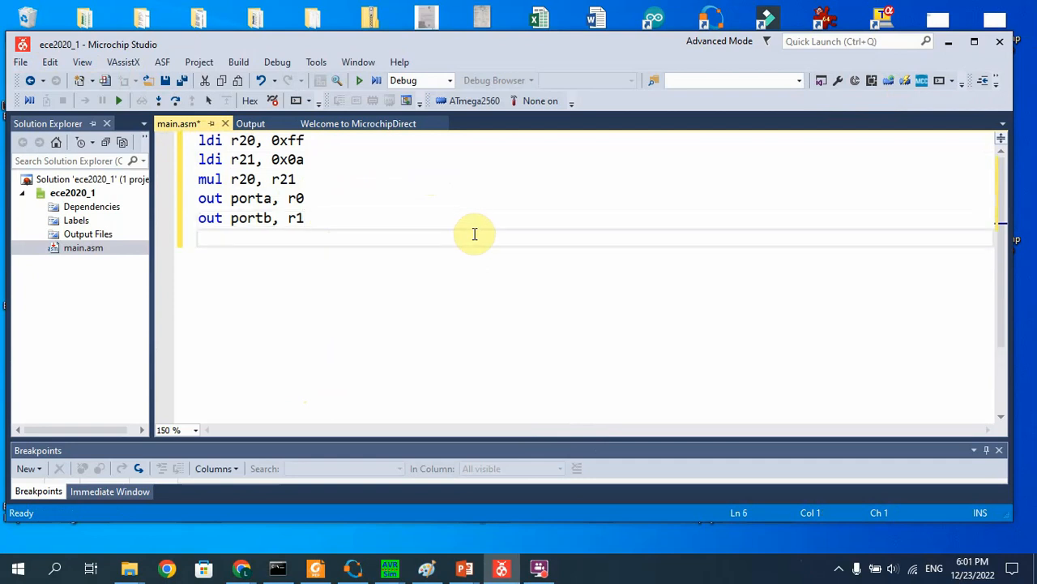
{"action": "type", "text": "end"}
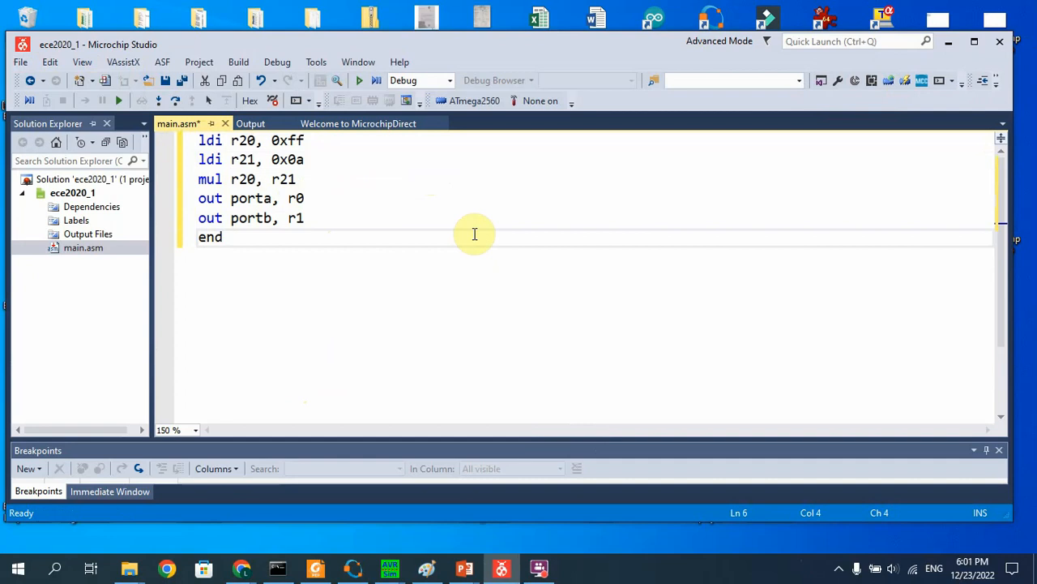
{"action": "type", "text": ":"}
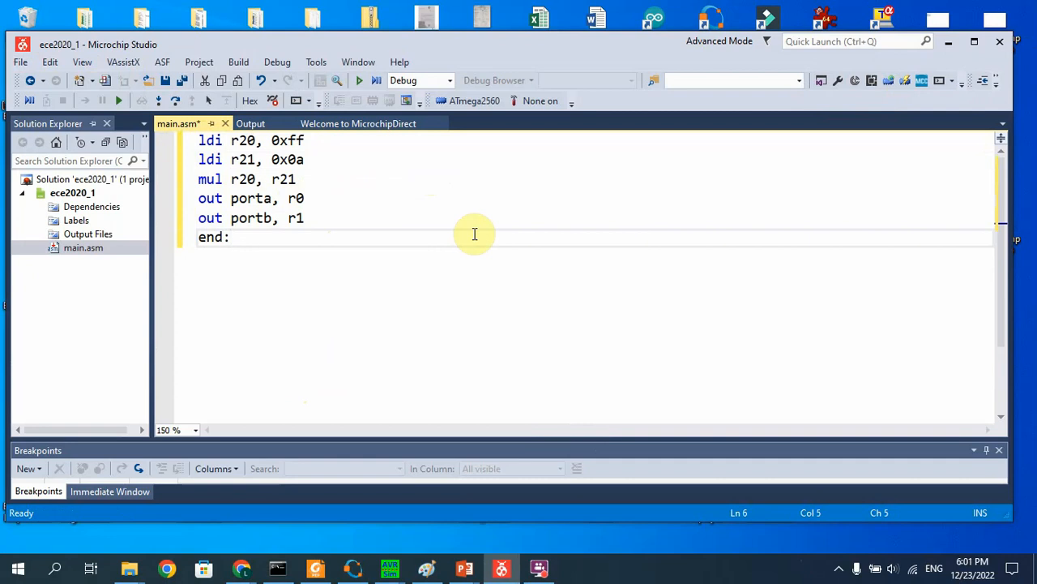
{"action": "mouse_move", "coordinate": [231, 154]}
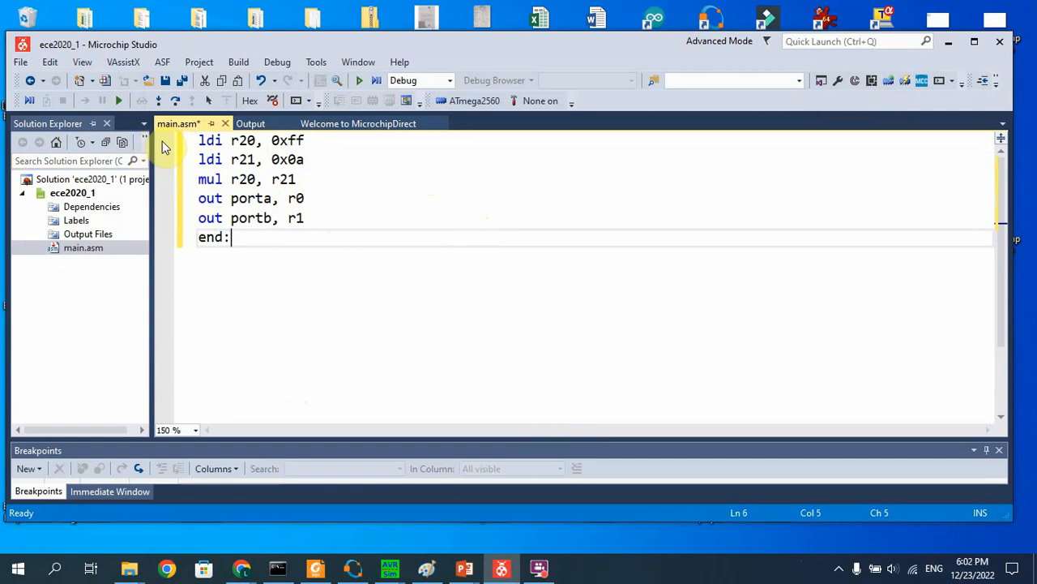
Set breakpoints in the margin on all six lines, from ldi r20 through end:
{"action": "left_click", "coordinate": [164, 140]}
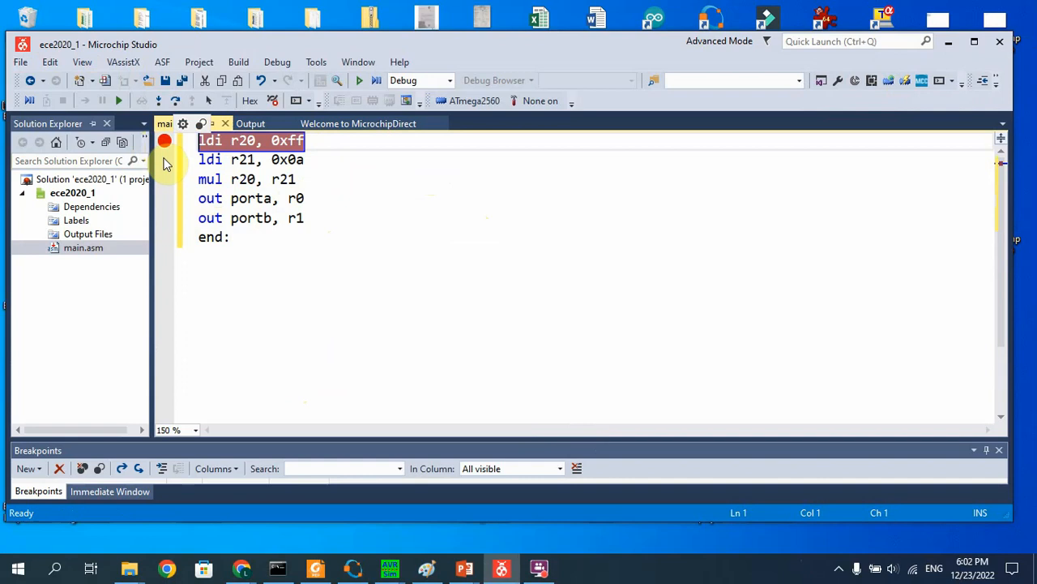
{"action": "left_click", "coordinate": [164, 159]}
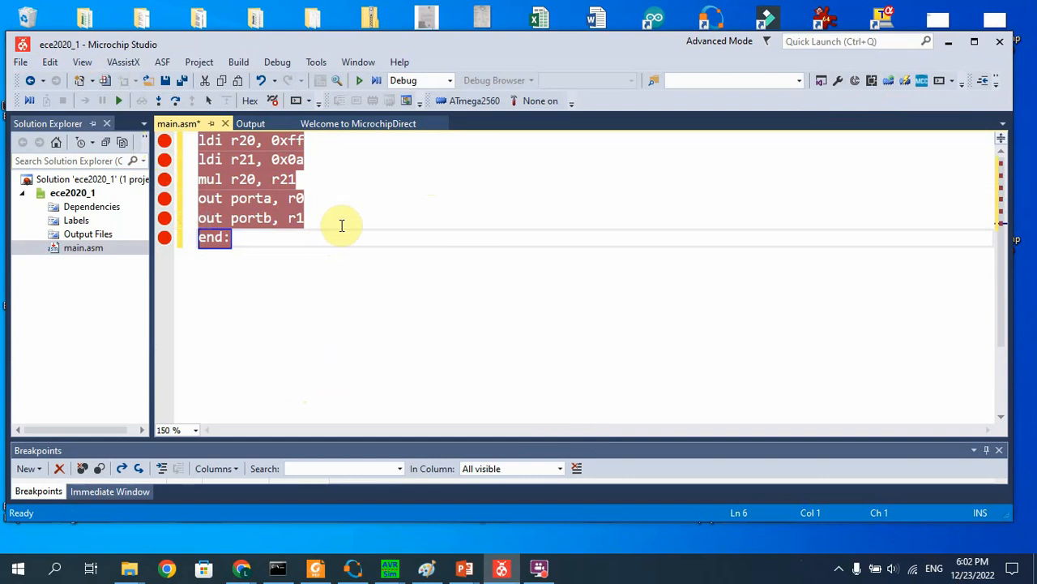
{"action": "mouse_move", "coordinate": [354, 234]}
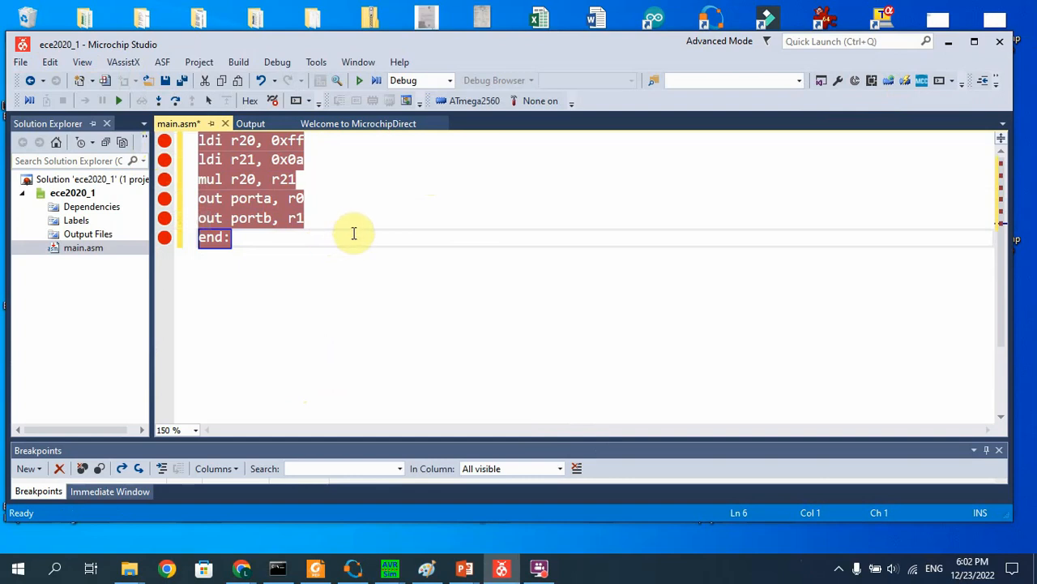
{"action": "mouse_move", "coordinate": [165, 80]}
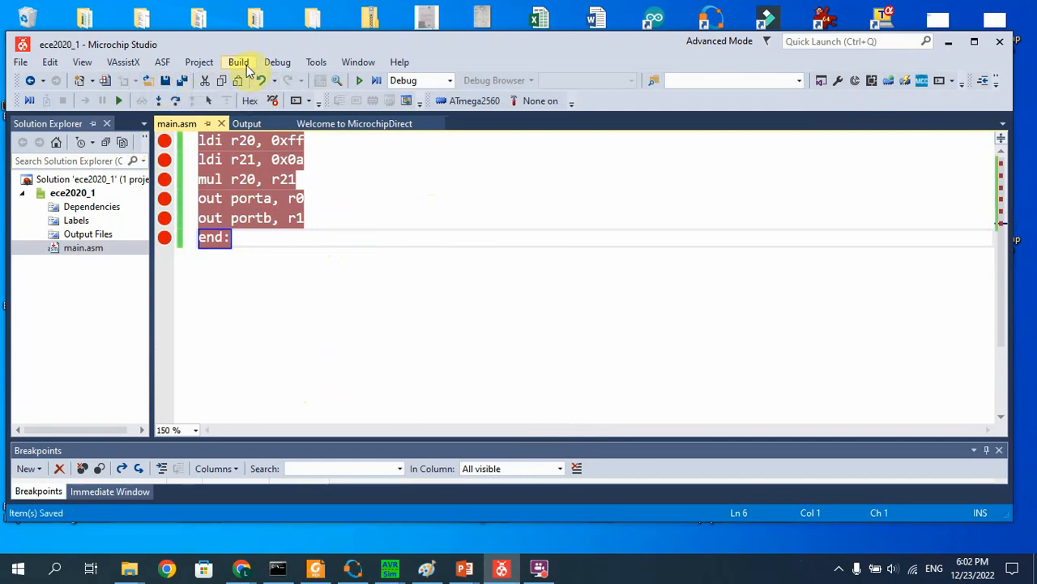
Build the solution and start debugging the program
{"action": "left_click", "coordinate": [238, 62]}
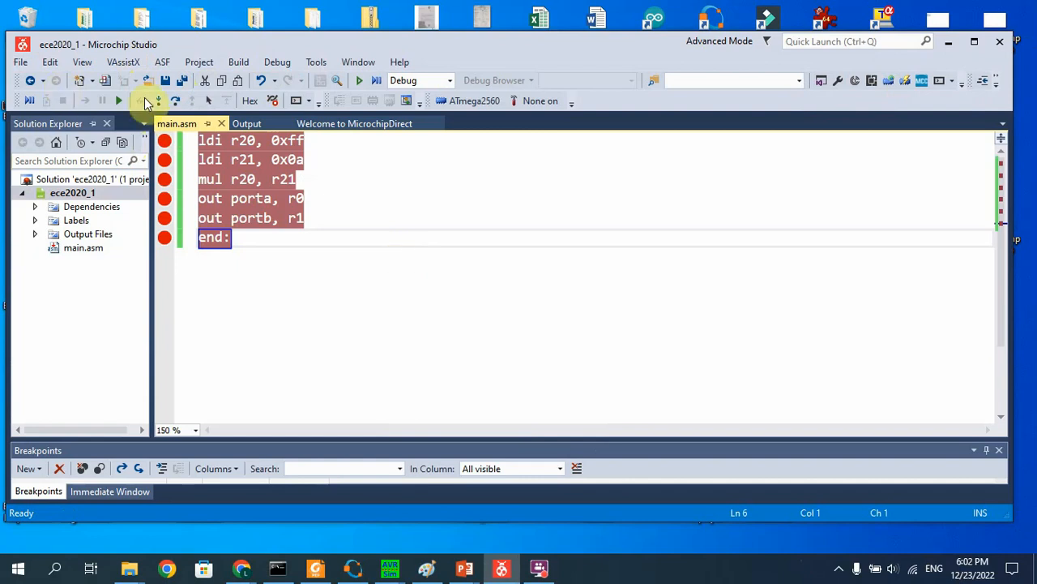
{"action": "mouse_move", "coordinate": [159, 101]}
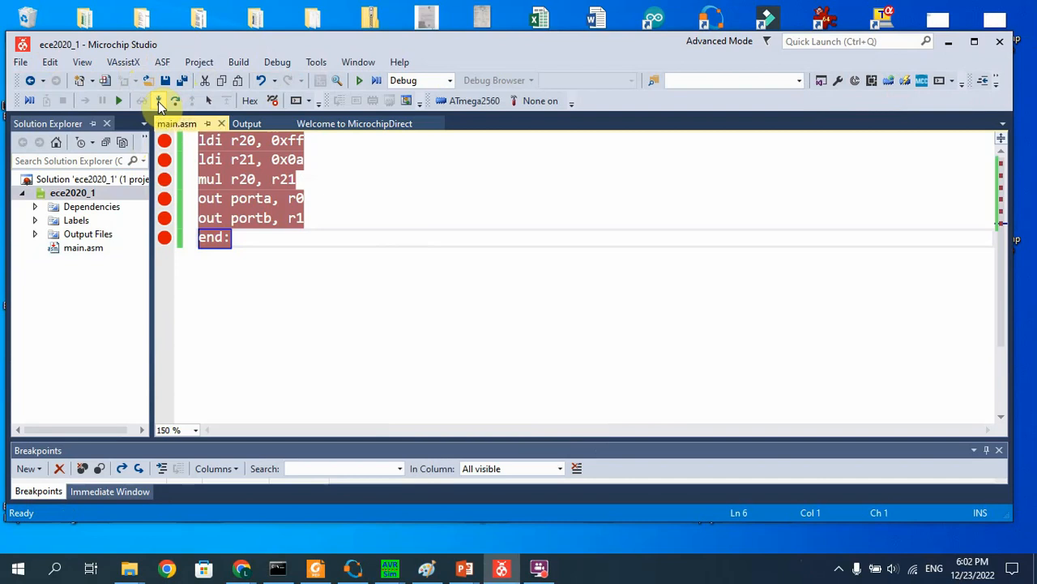
{"action": "mouse_move", "coordinate": [119, 100]}
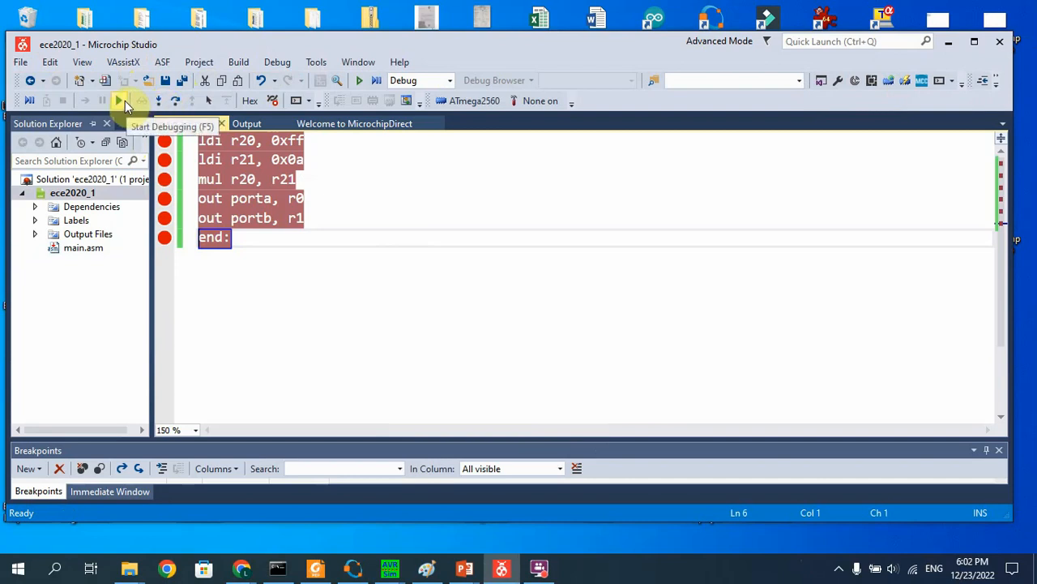
{"action": "left_click", "coordinate": [119, 100]}
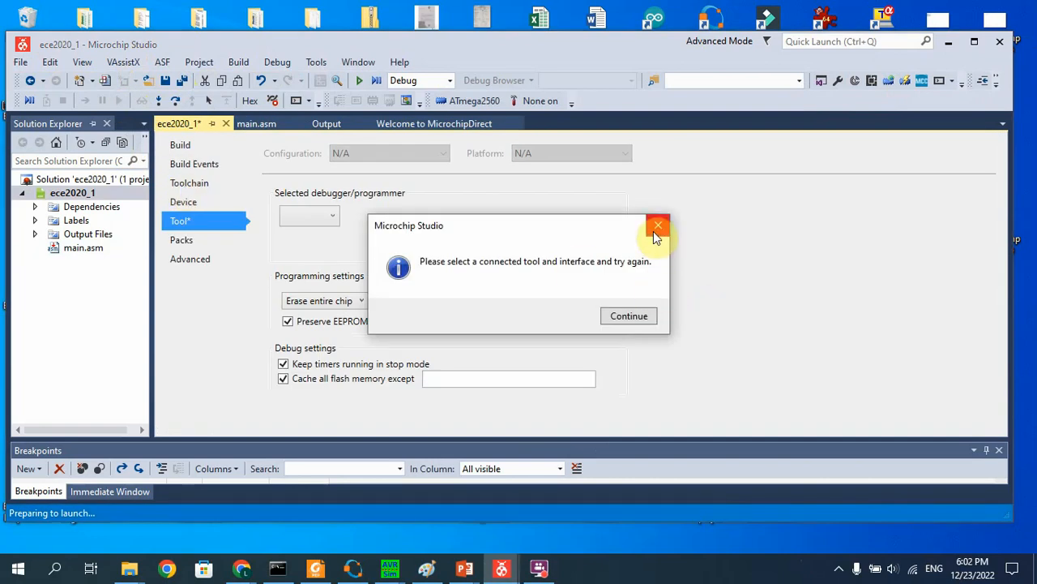
Dismiss the no-tool notice, choose Simulator as debugger, and return to main.asm
{"action": "left_click", "coordinate": [658, 226]}
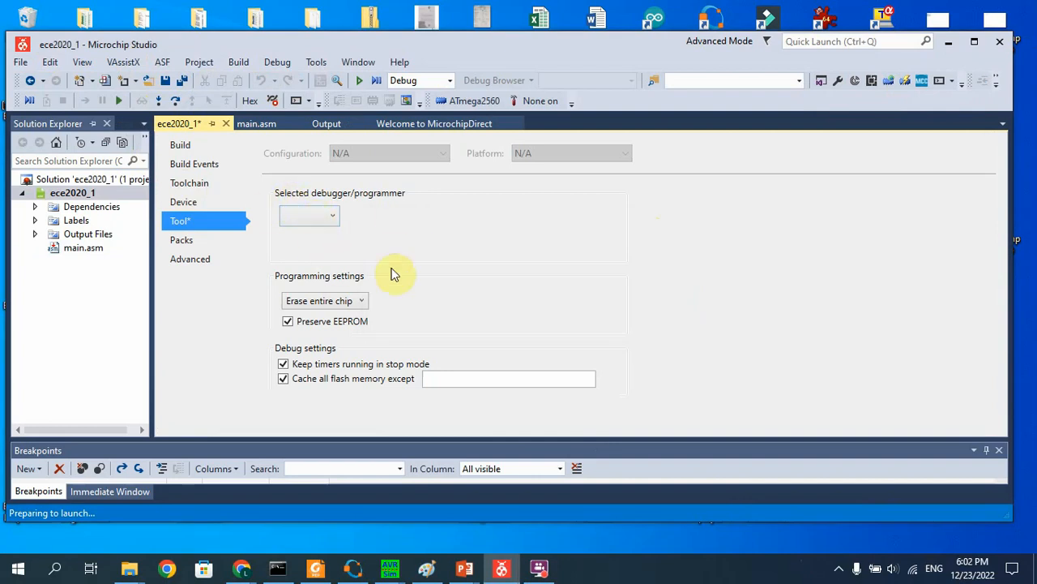
{"action": "mouse_move", "coordinate": [386, 264]}
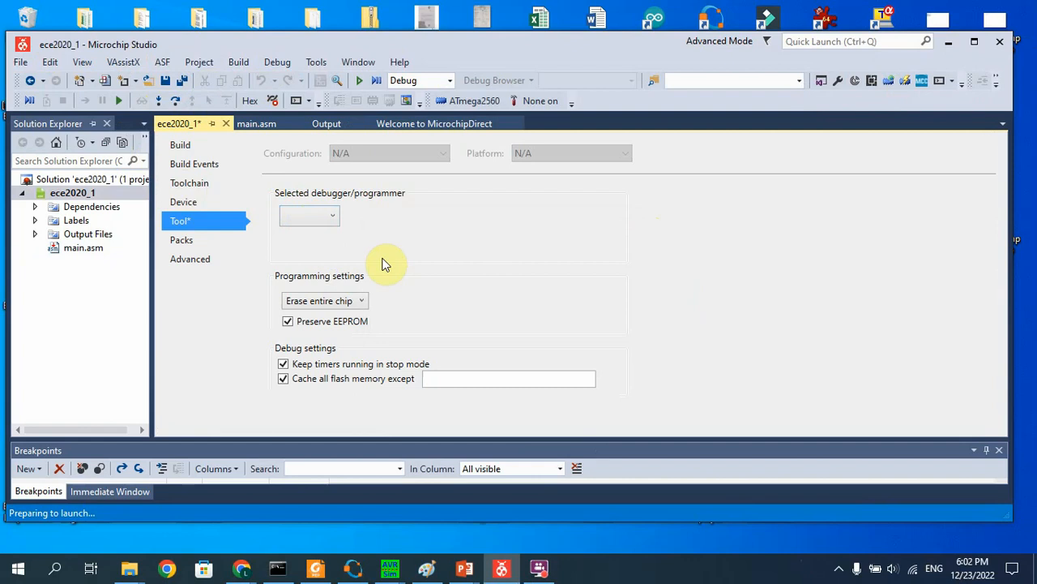
{"action": "mouse_move", "coordinate": [93, 177]}
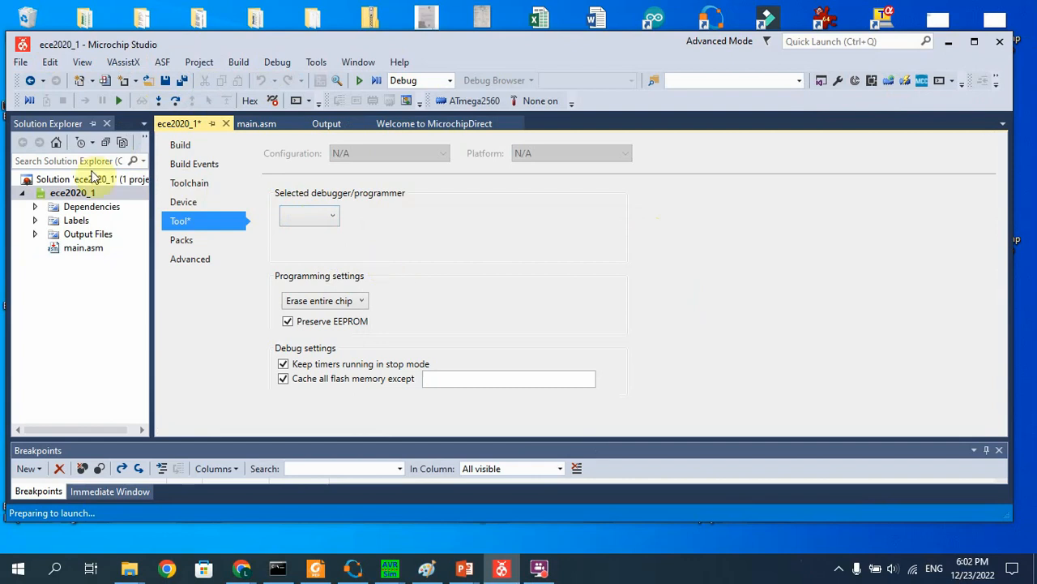
{"action": "mouse_move", "coordinate": [348, 231]}
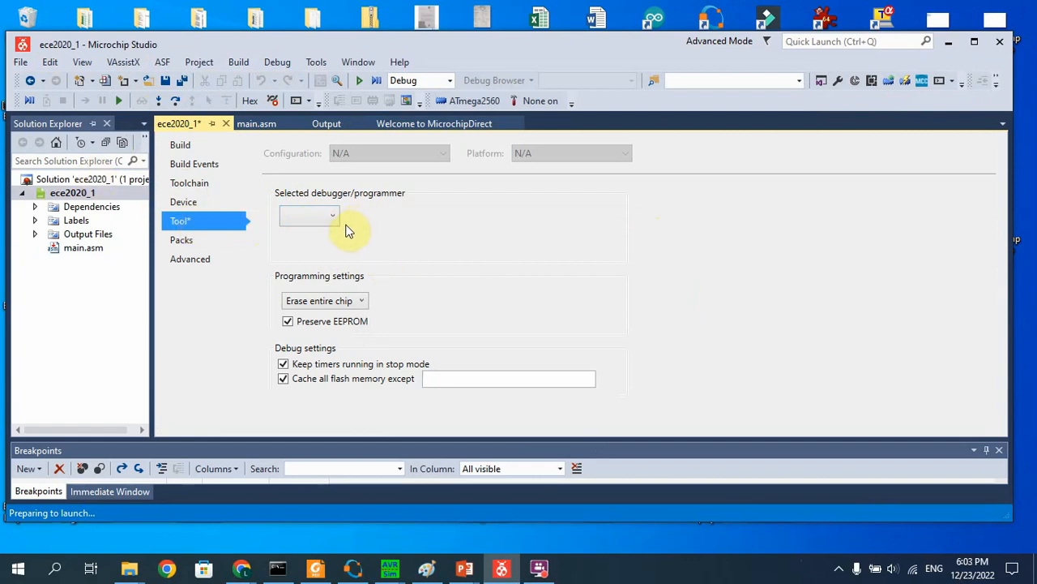
{"action": "left_click", "coordinate": [308, 215]}
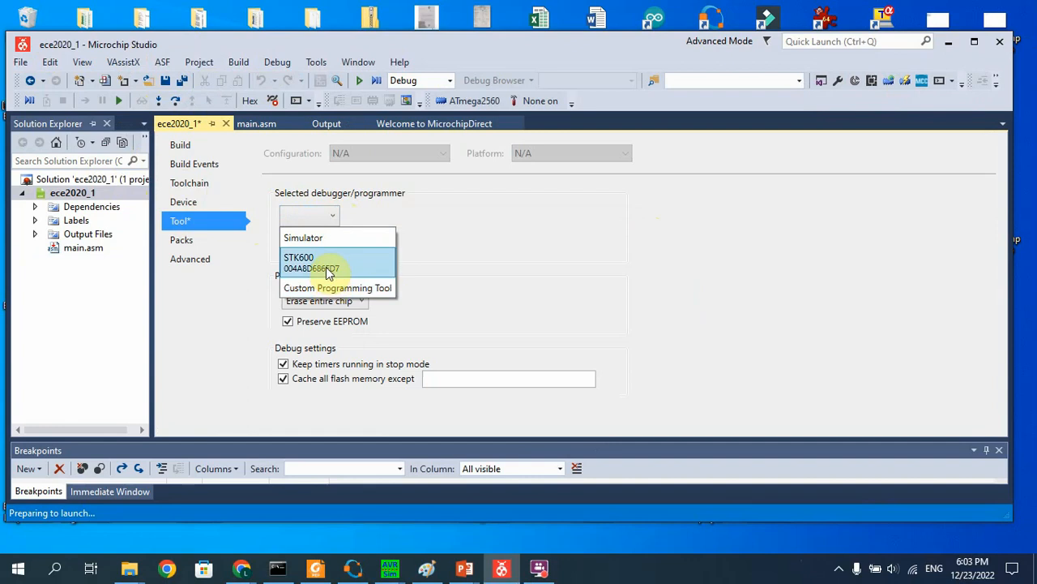
{"action": "mouse_move", "coordinate": [316, 238]}
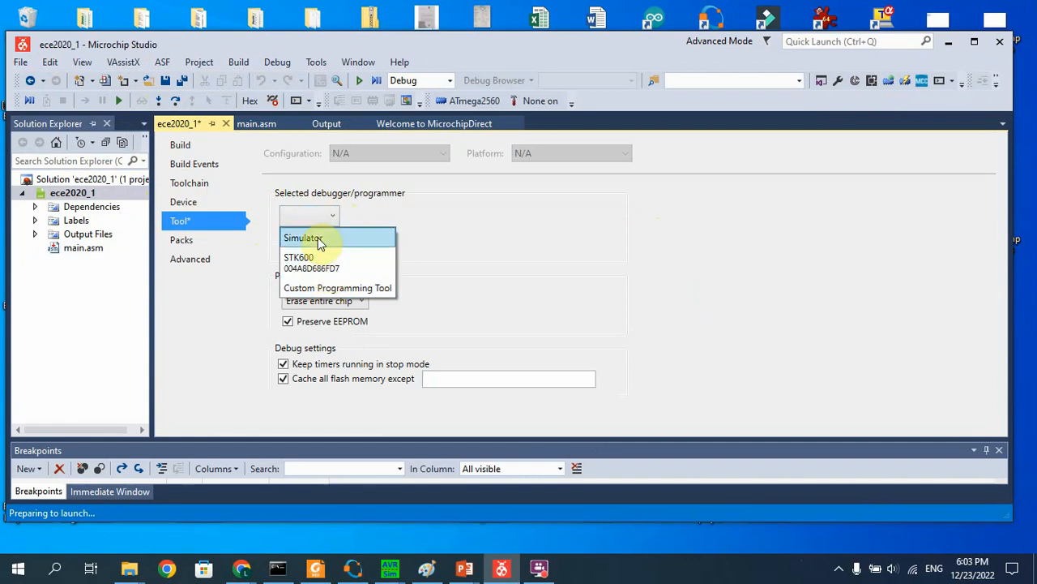
{"action": "left_click", "coordinate": [303, 237]}
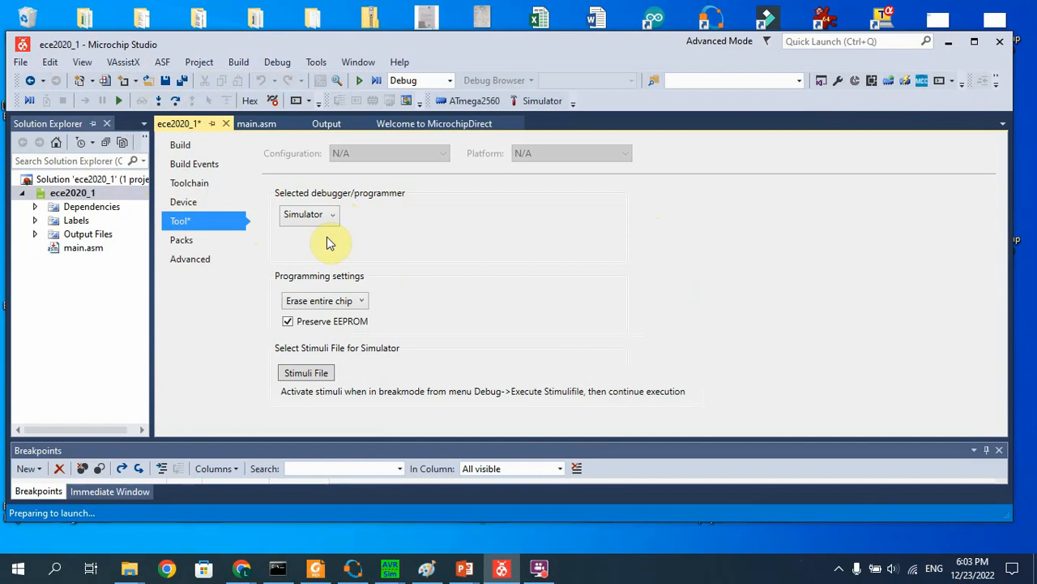
{"action": "mouse_move", "coordinate": [345, 253]}
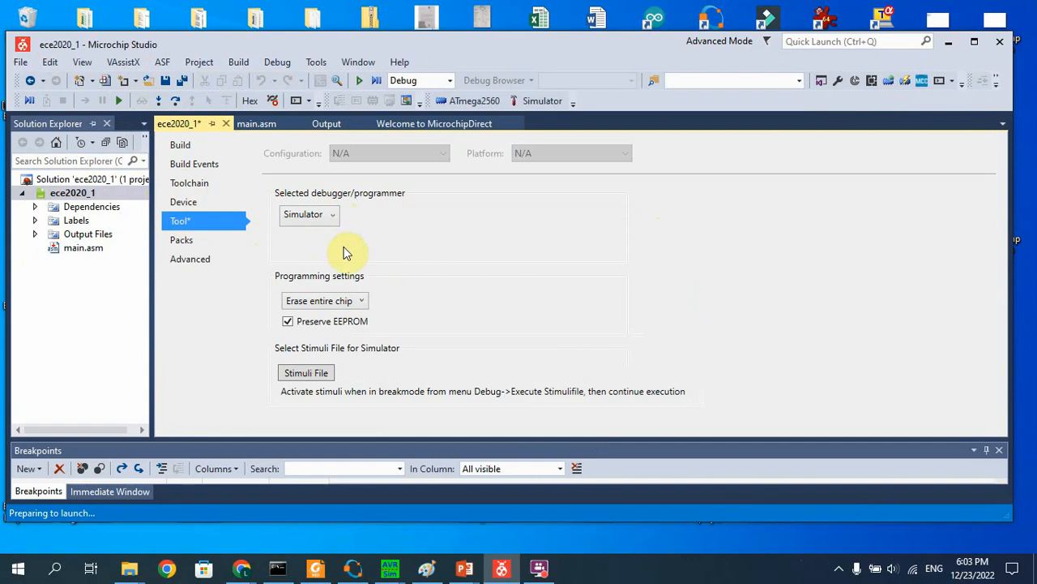
{"action": "mouse_move", "coordinate": [256, 123]}
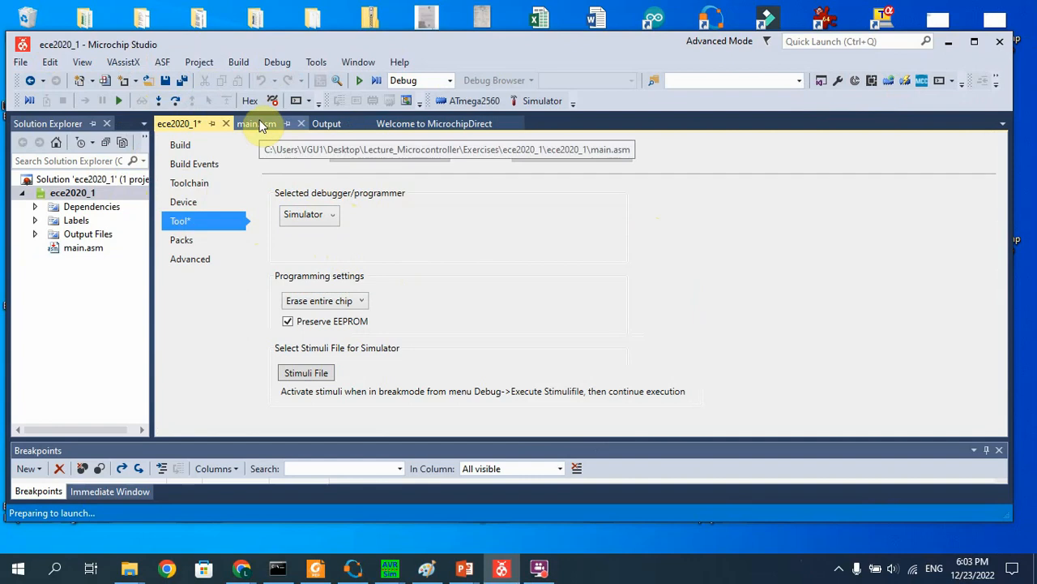
{"action": "left_click", "coordinate": [256, 123]}
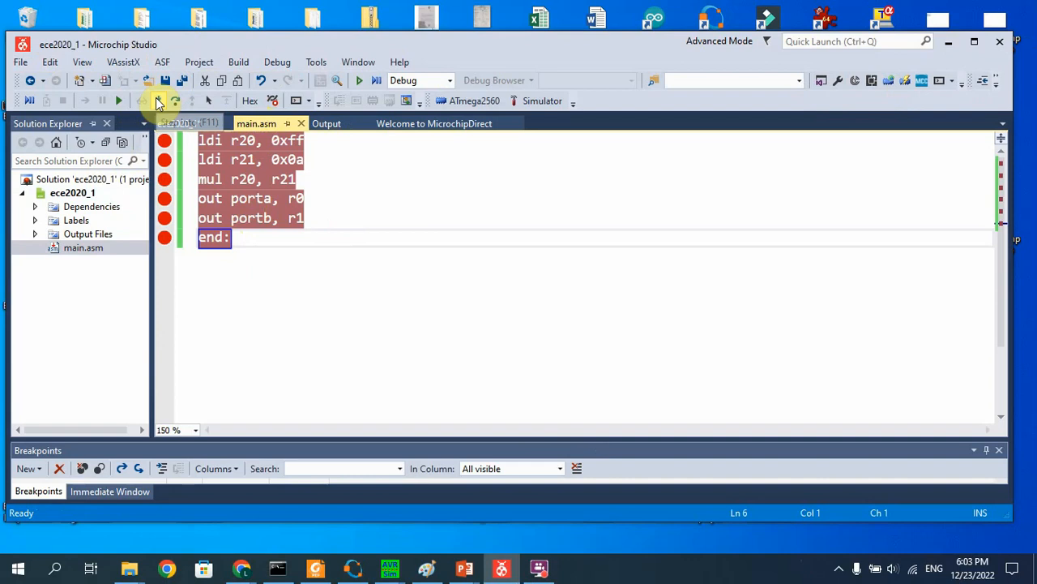
{"action": "mouse_move", "coordinate": [159, 101]}
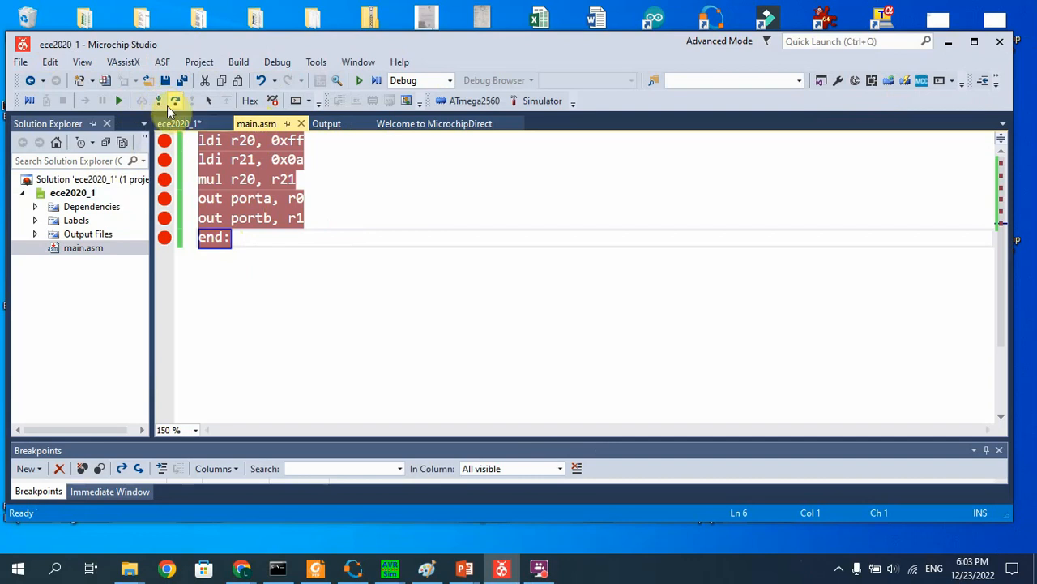
{"action": "mouse_move", "coordinate": [160, 100]}
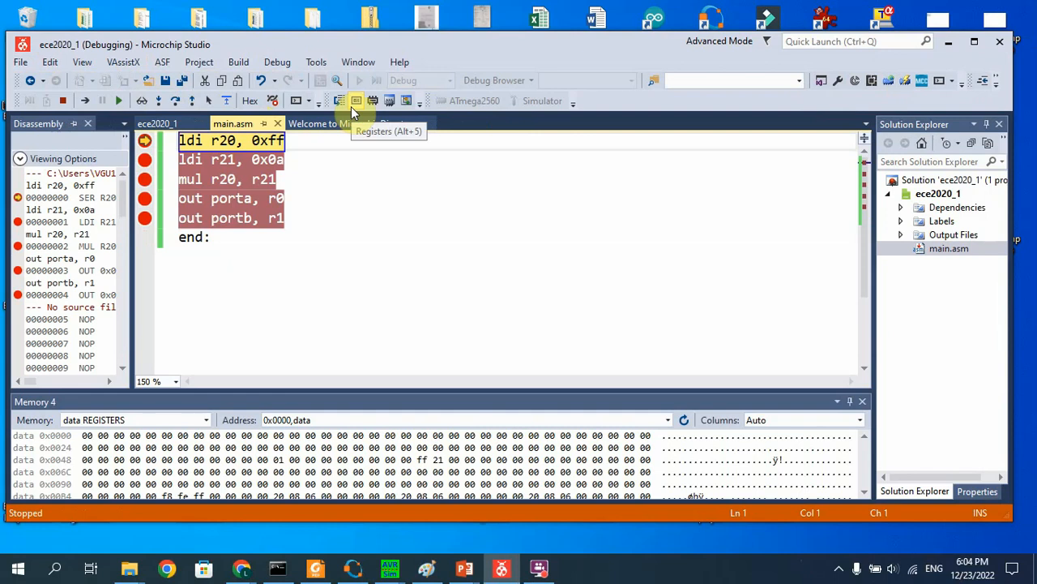
{"action": "mouse_move", "coordinate": [389, 100]}
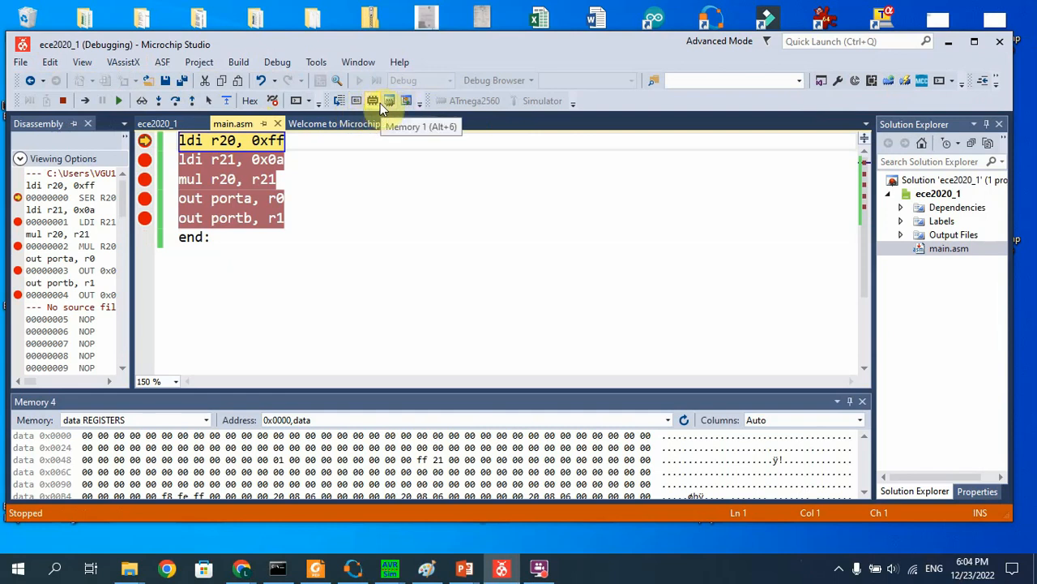
{"action": "mouse_move", "coordinate": [357, 101]}
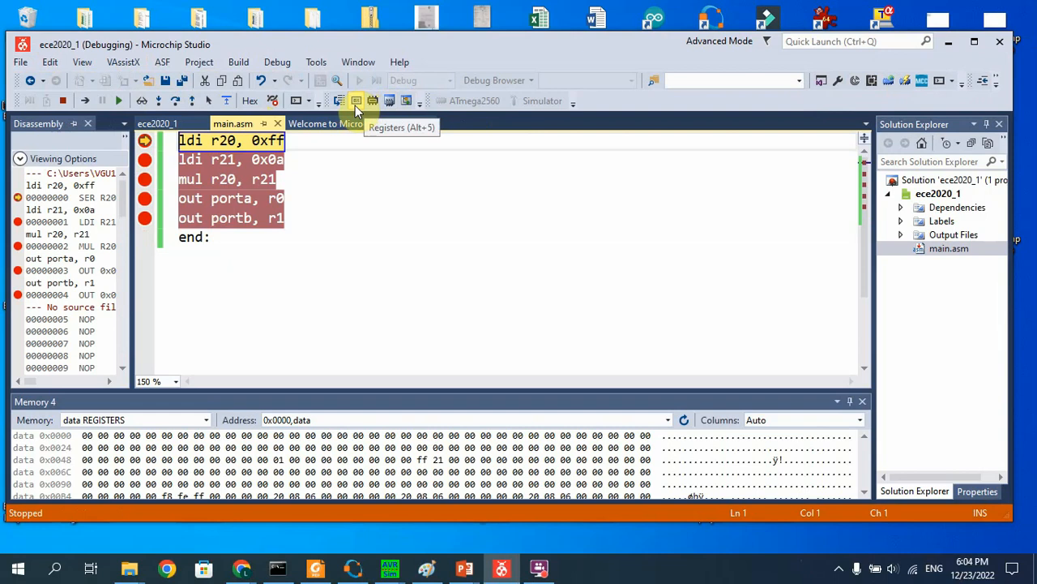
{"action": "mouse_move", "coordinate": [389, 100]}
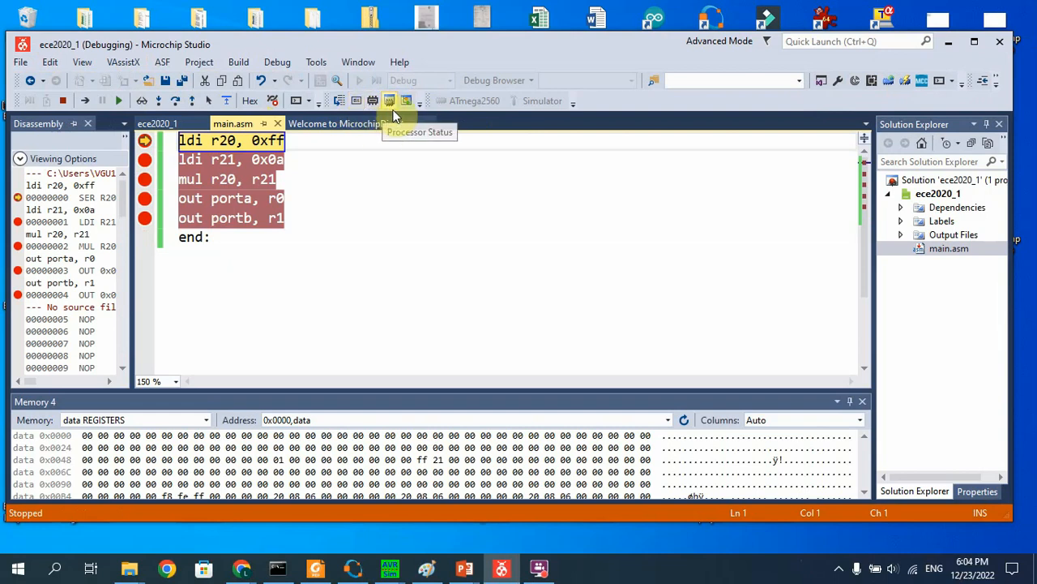
{"action": "mouse_move", "coordinate": [357, 101]}
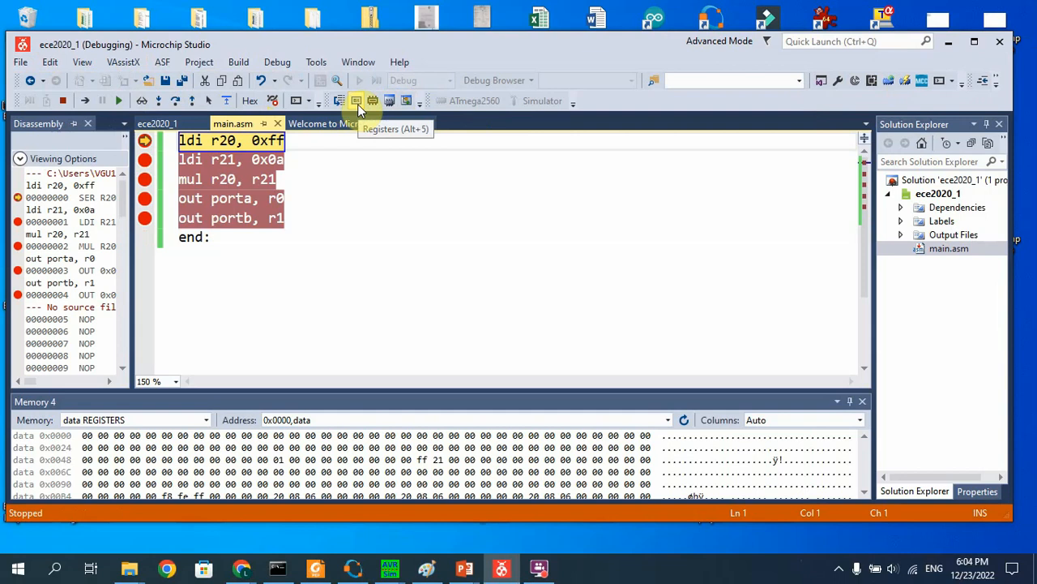
{"action": "mouse_move", "coordinate": [359, 110]}
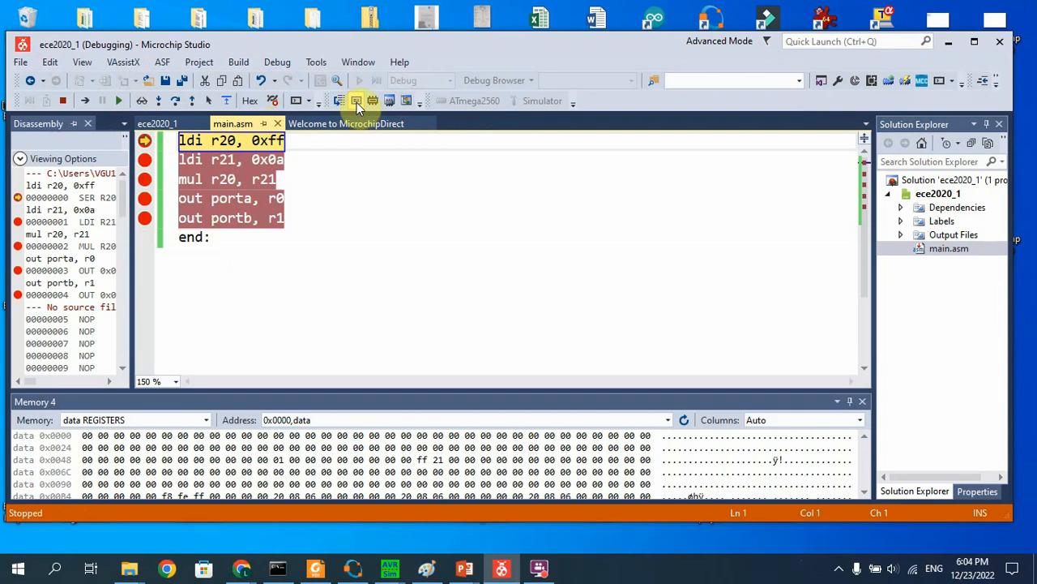
Open the Registers window listing R00–R31 at 0x00
{"action": "left_click", "coordinate": [356, 100]}
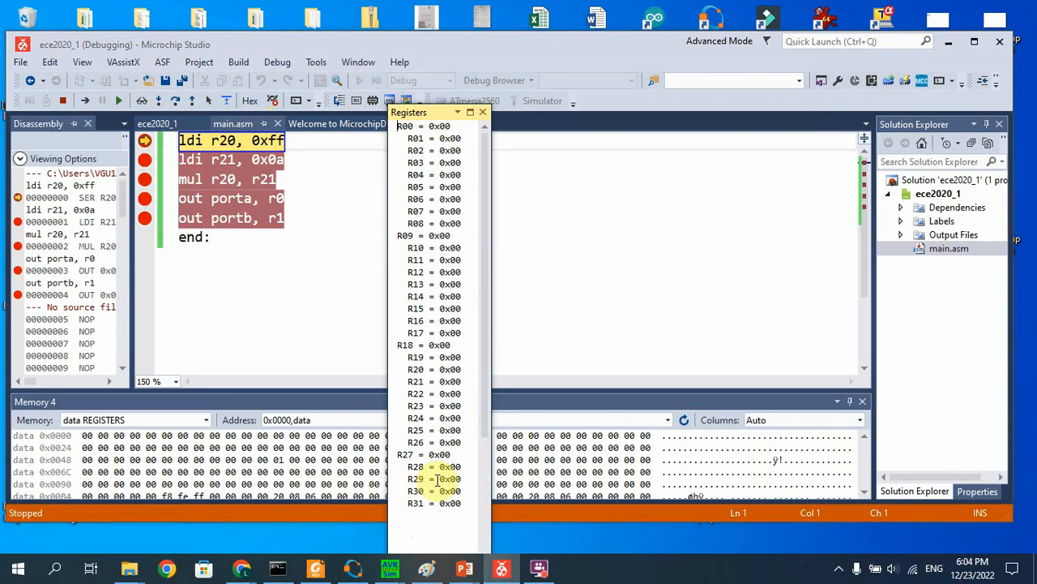
{"action": "mouse_move", "coordinate": [438, 478]}
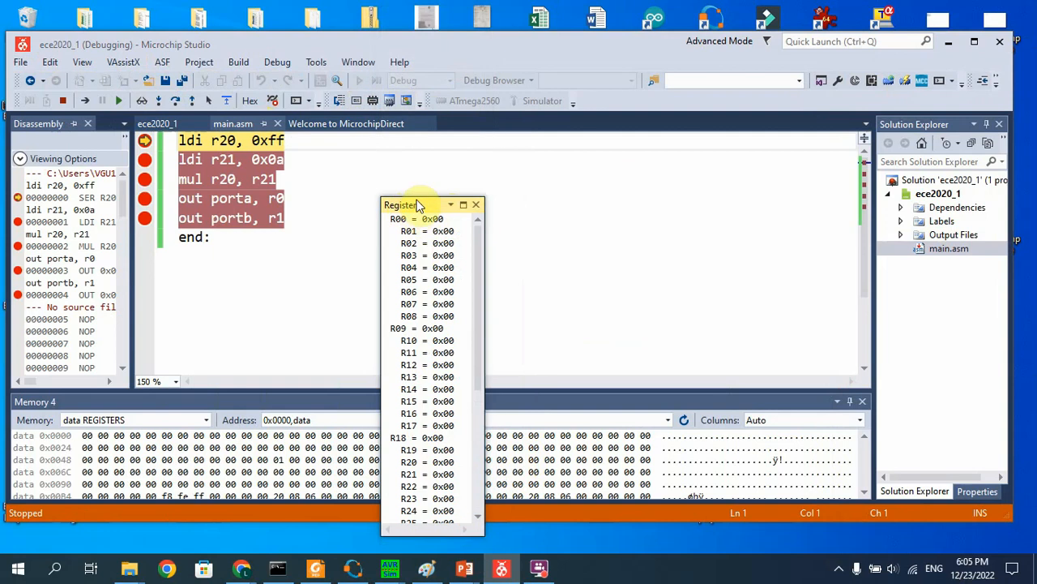
Drag the floating Registers window up so it sits over the code area
{"action": "left_click_drag", "start_coordinate": [418, 204], "coordinate": [405, 169]}
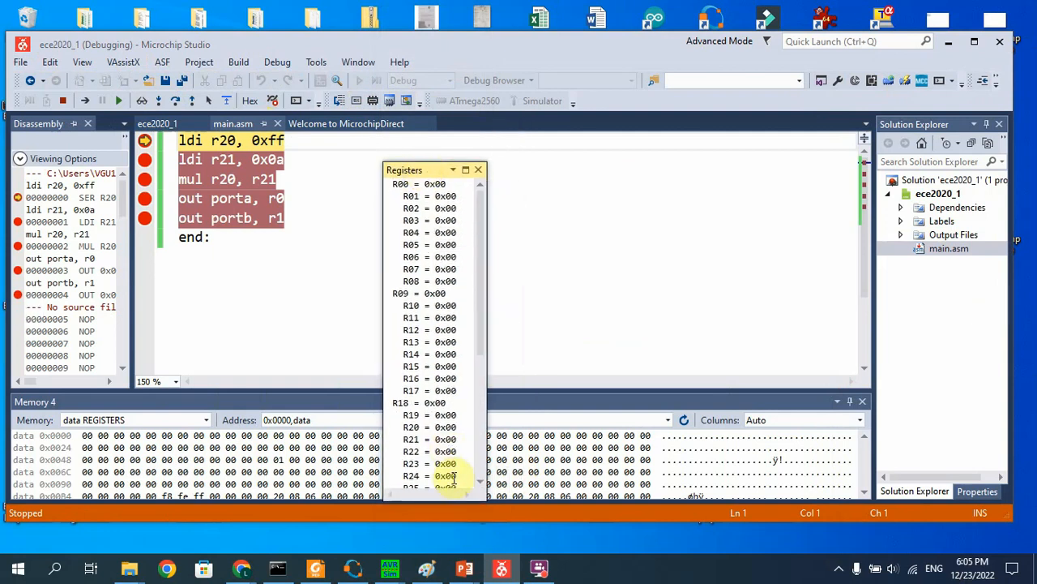
{"action": "mouse_move", "coordinate": [476, 362]}
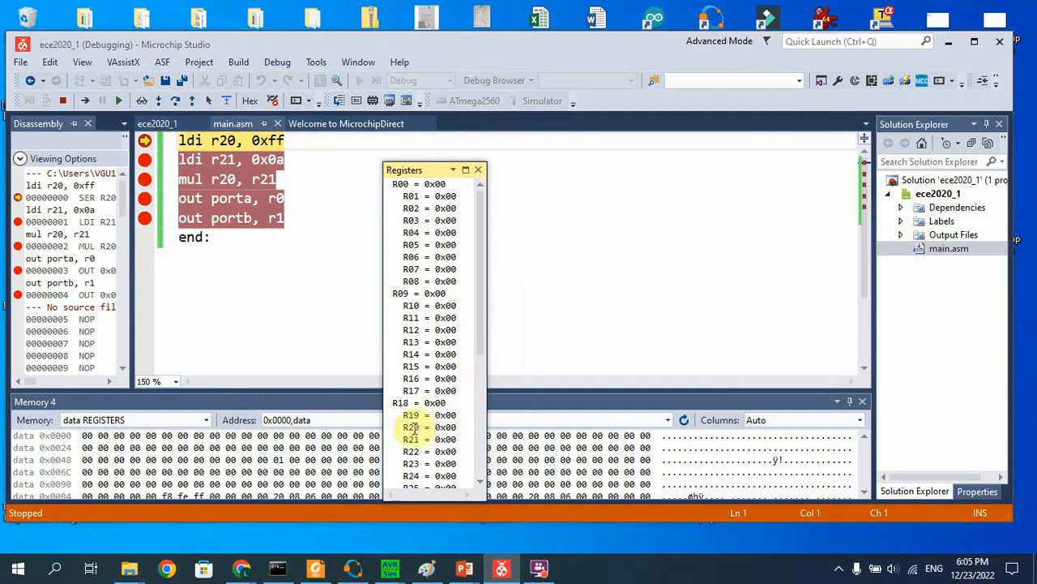
{"action": "mouse_move", "coordinate": [585, 308]}
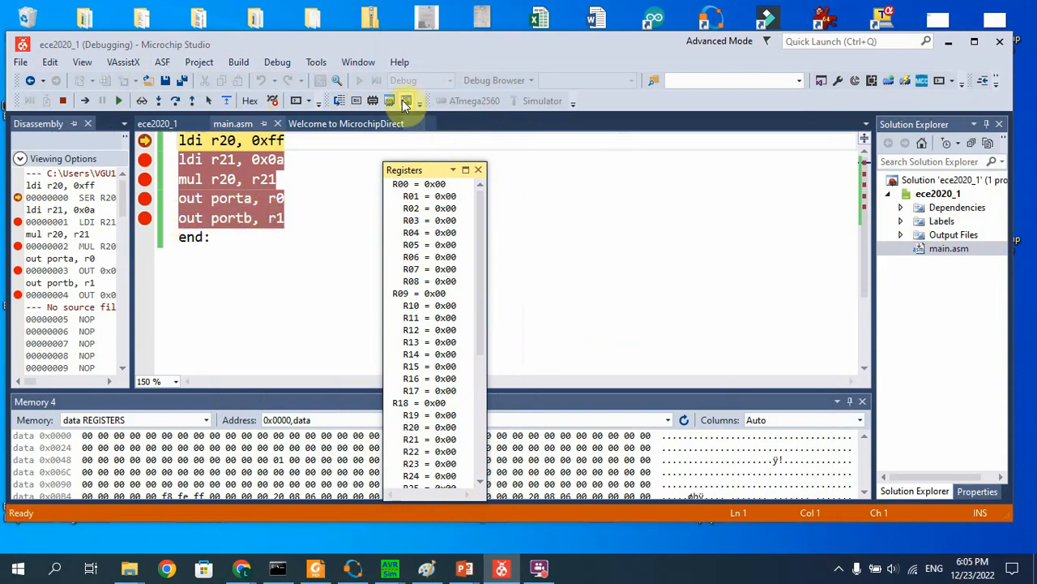
{"action": "mouse_move", "coordinate": [405, 100]}
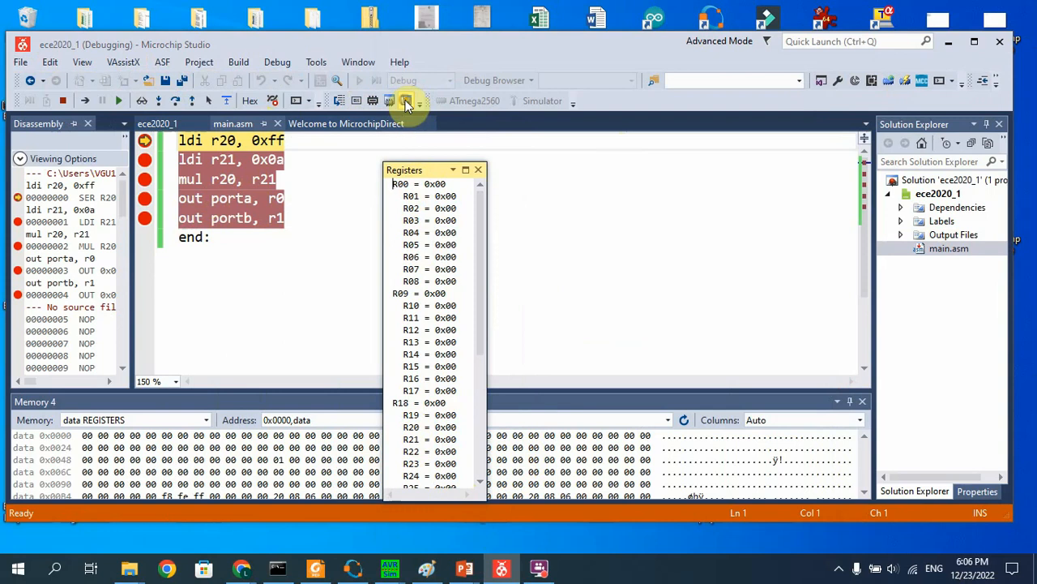
Open the I/O view and display the PORTB and PORTA register details, all 0x00
{"action": "left_click", "coordinate": [405, 101]}
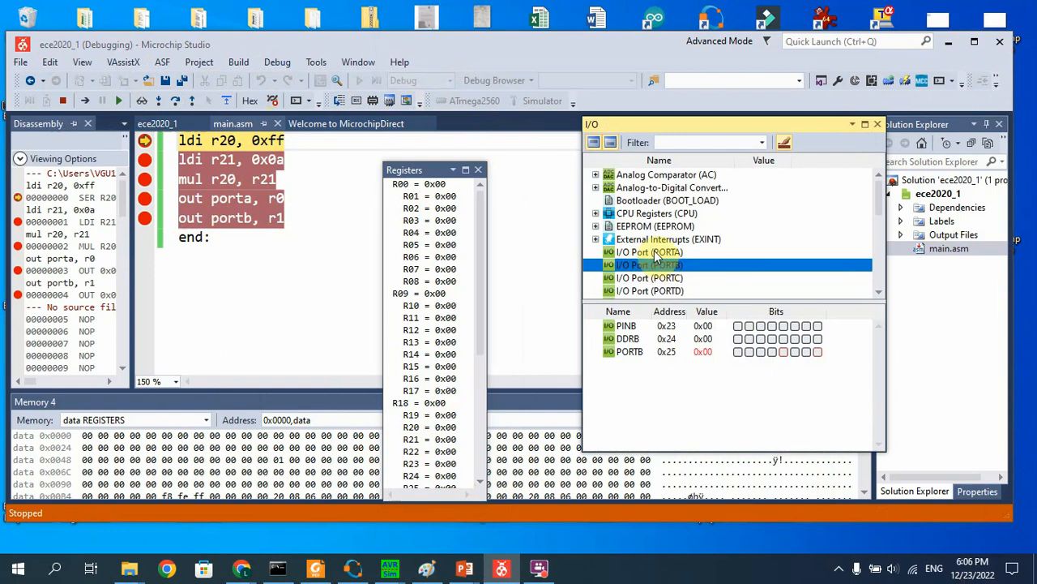
{"action": "left_click", "coordinate": [649, 252]}
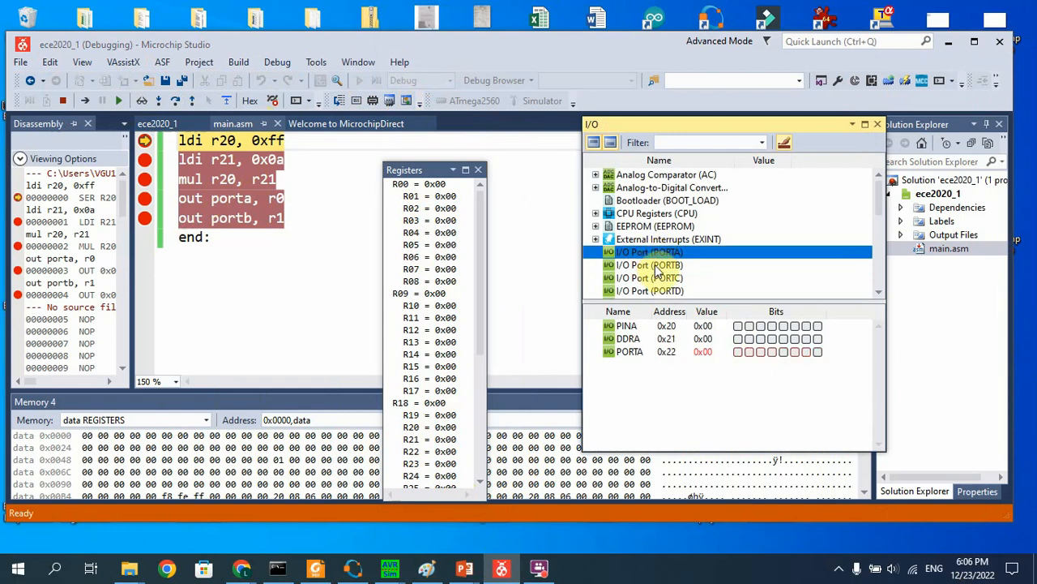
{"action": "left_click", "coordinate": [649, 265]}
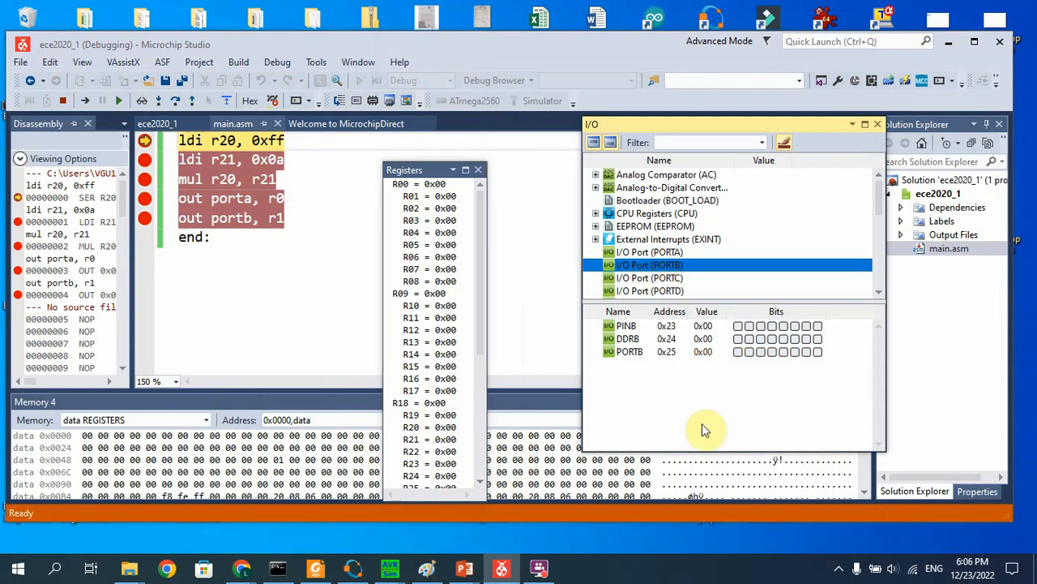
{"action": "left_click", "coordinate": [649, 252]}
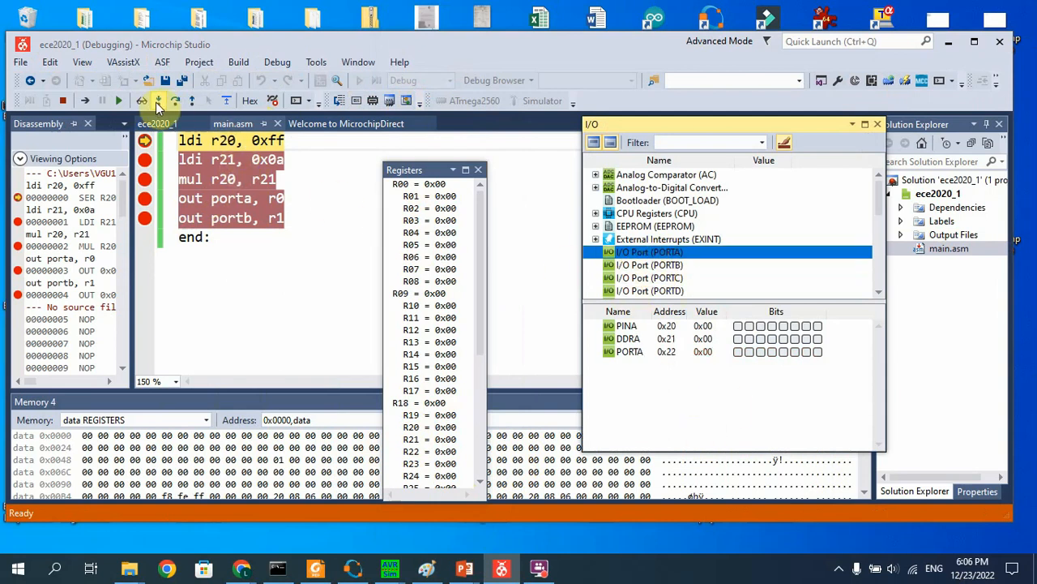
{"action": "mouse_move", "coordinate": [160, 101]}
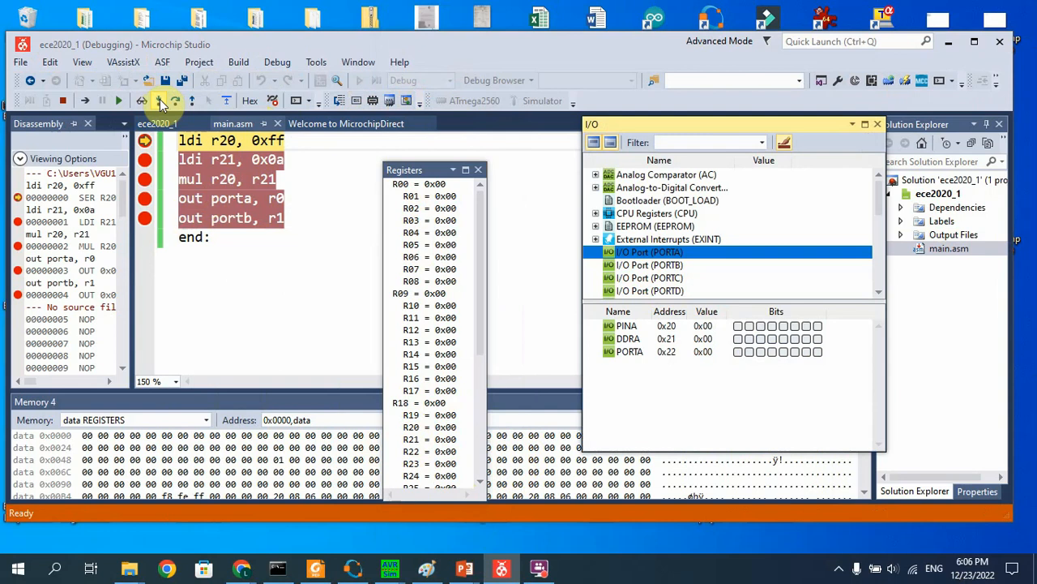
Step through ldi, mul and out porta until r0=0xF6, r1=0x09 and PORTA=0xF6
{"action": "left_click", "coordinate": [63, 99]}
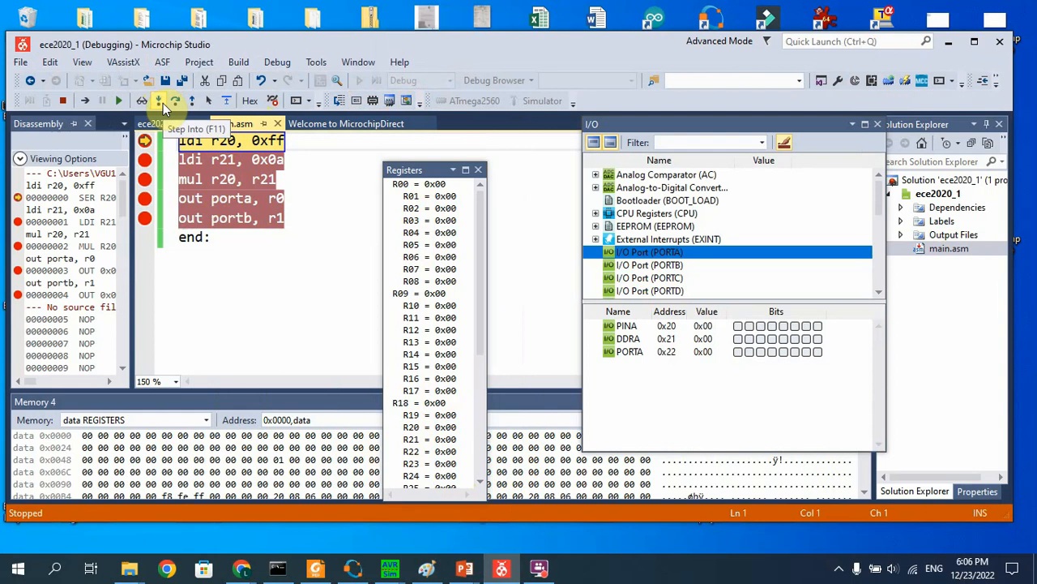
{"action": "left_click", "coordinate": [158, 100]}
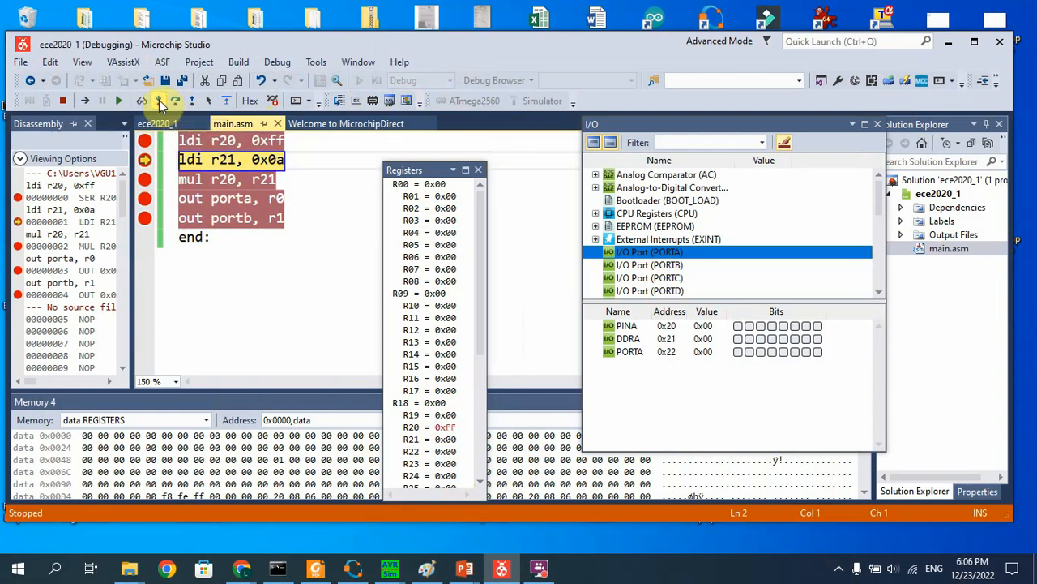
{"action": "mouse_move", "coordinate": [318, 292]}
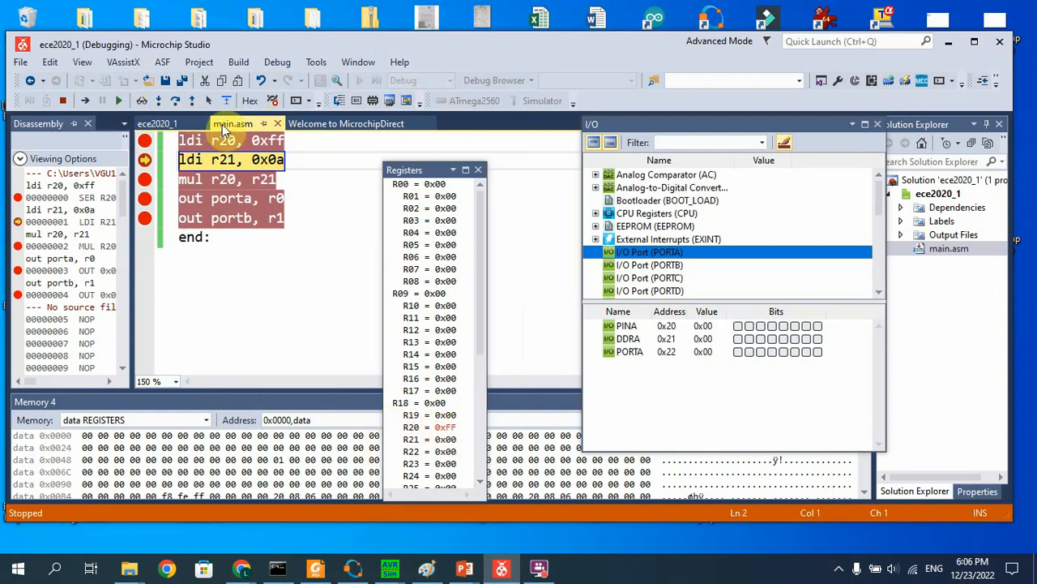
{"action": "mouse_move", "coordinate": [192, 100]}
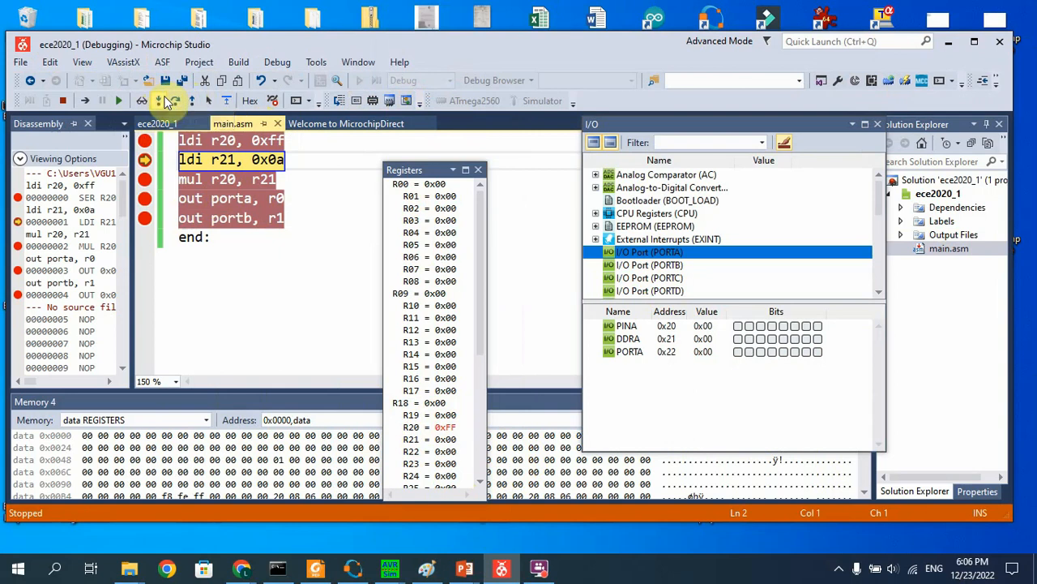
{"action": "left_click", "coordinate": [160, 99]}
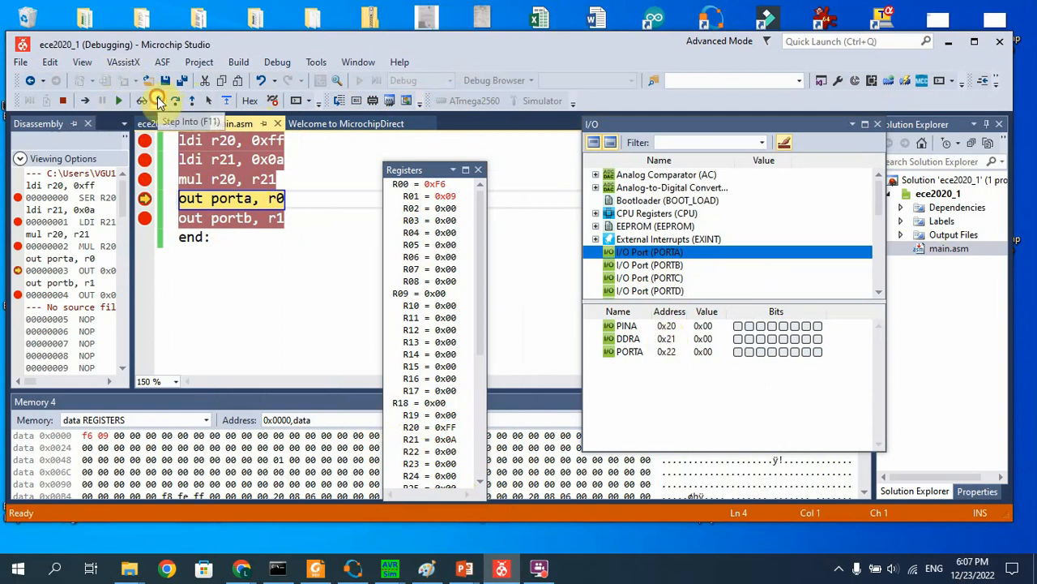
{"action": "left_click", "coordinate": [160, 100]}
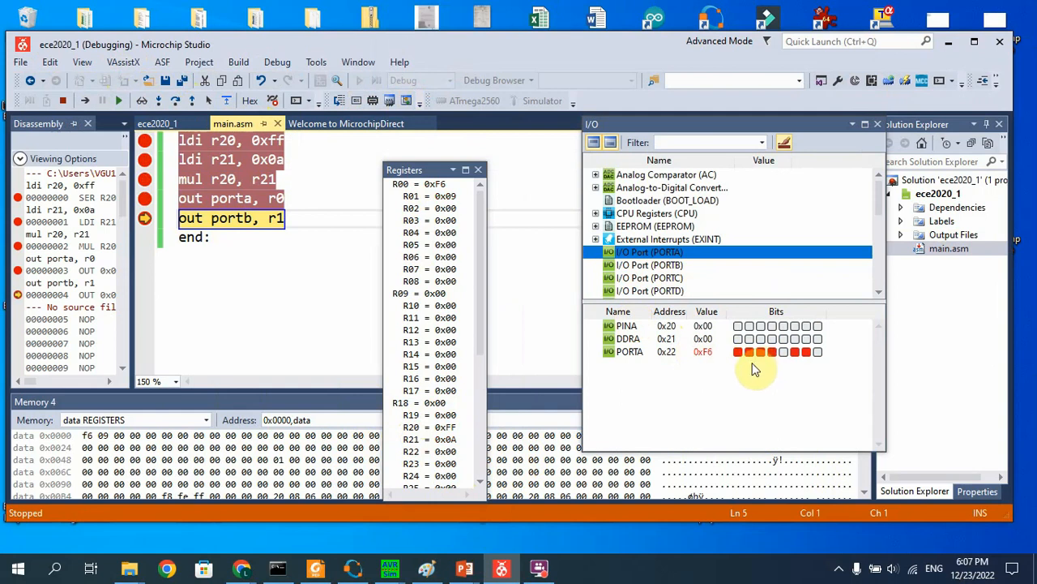
{"action": "mouse_move", "coordinate": [720, 352]}
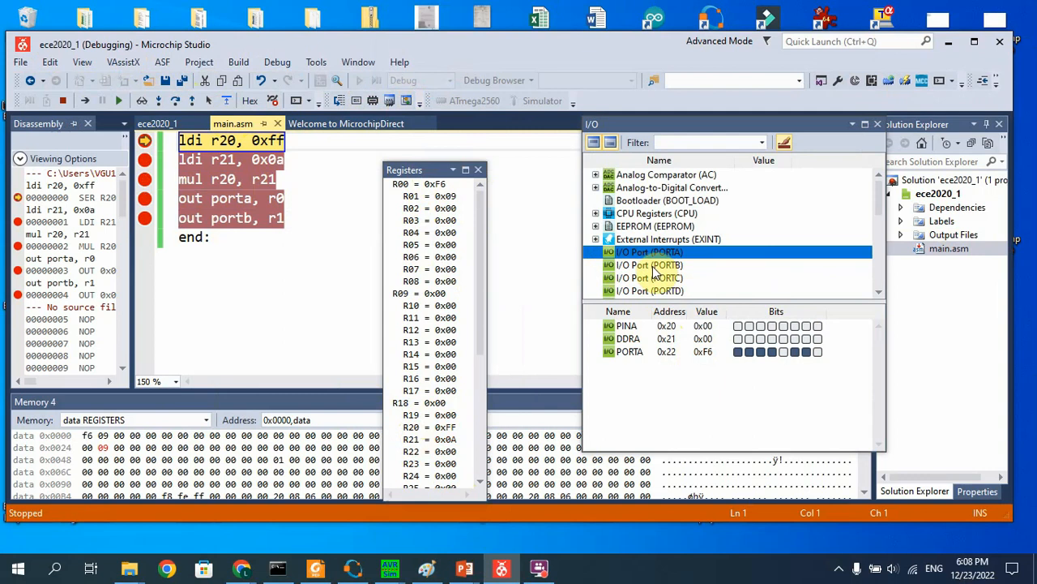
{"action": "left_click", "coordinate": [649, 265]}
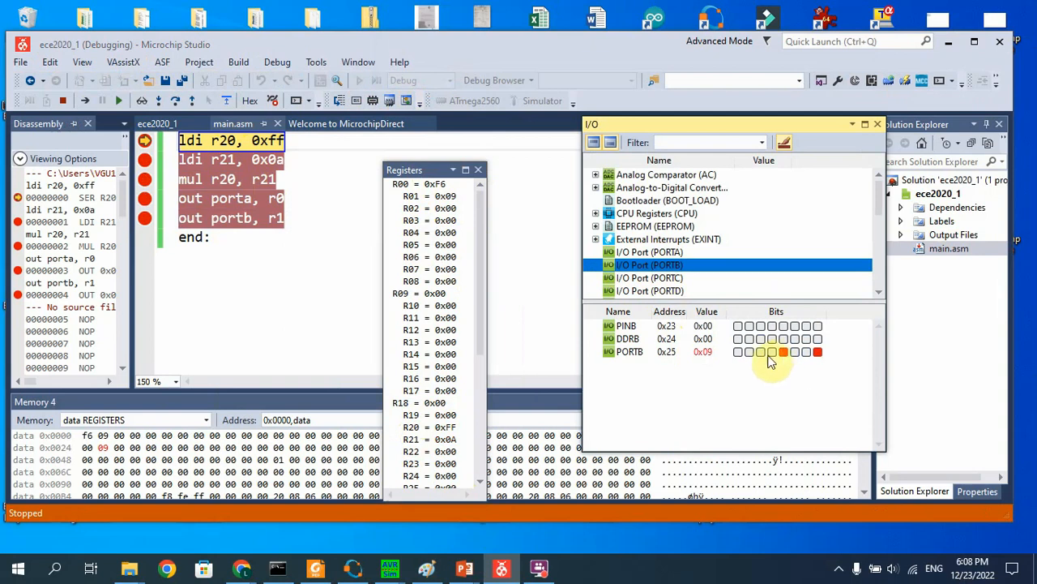
{"action": "mouse_move", "coordinate": [782, 367]}
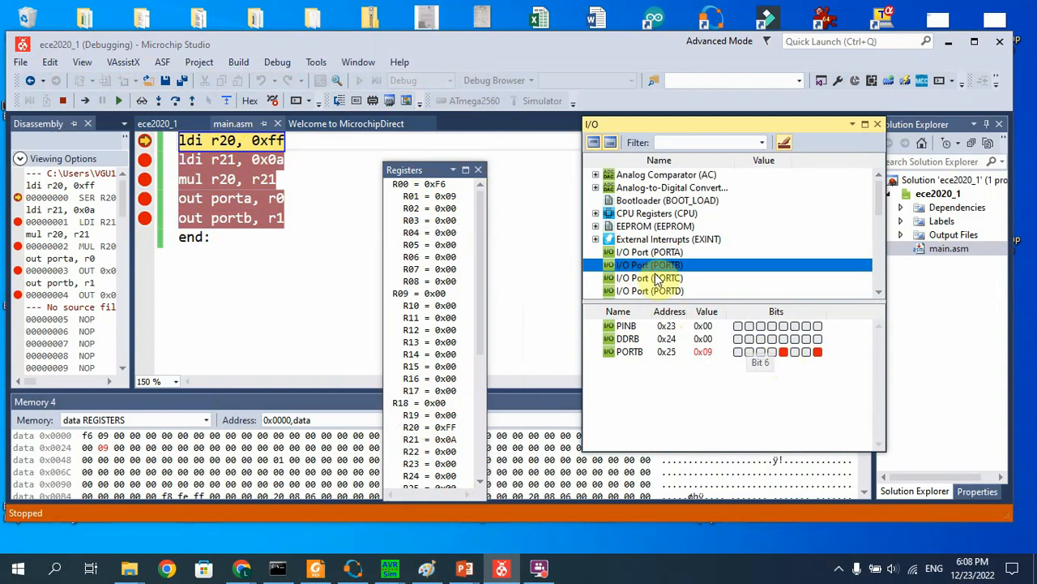
{"action": "left_click", "coordinate": [648, 252]}
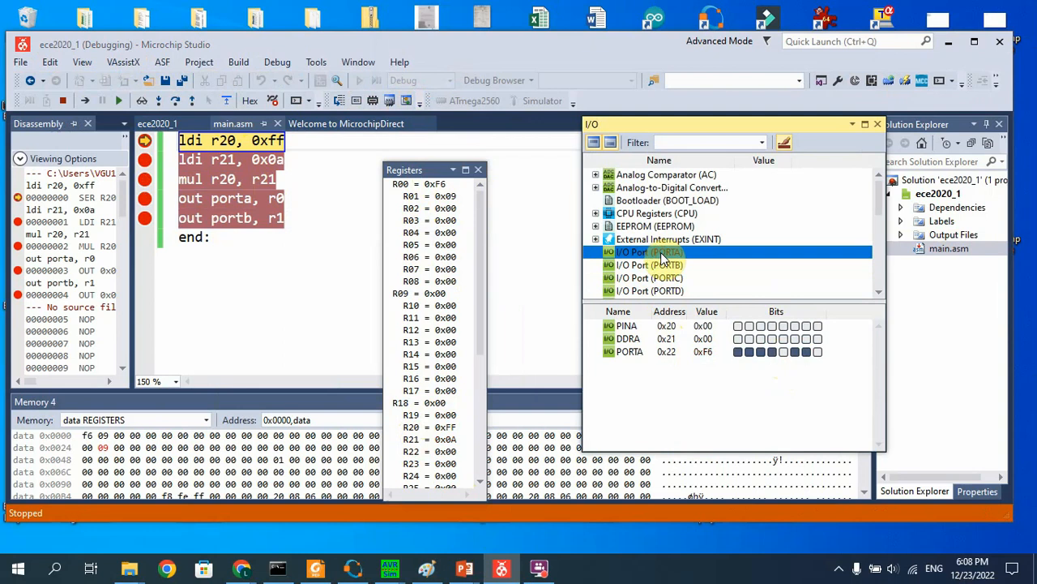